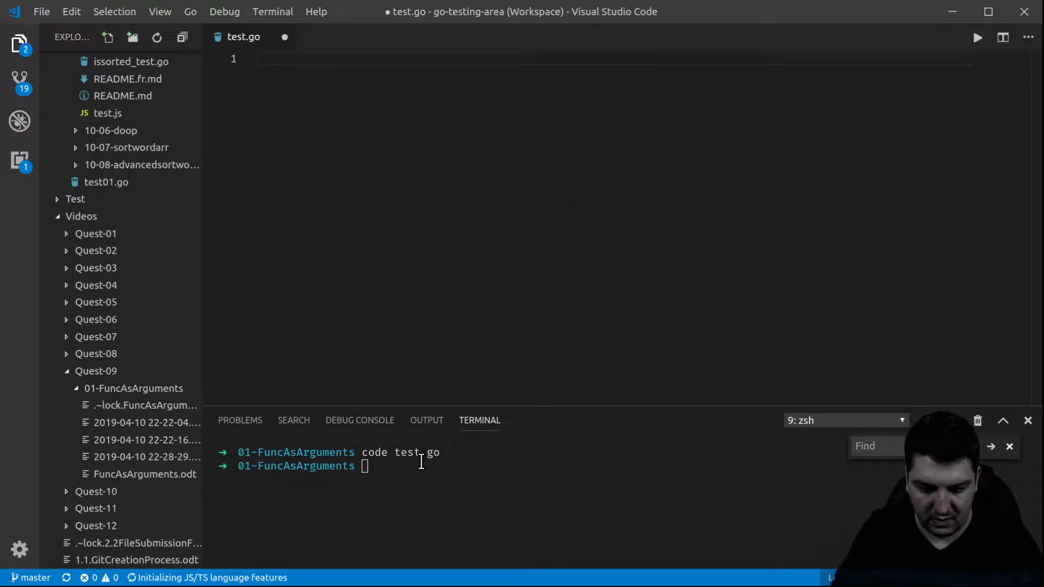
# Type the 'package main' declaration at the top of test.go.
pyautogui.write('pac')
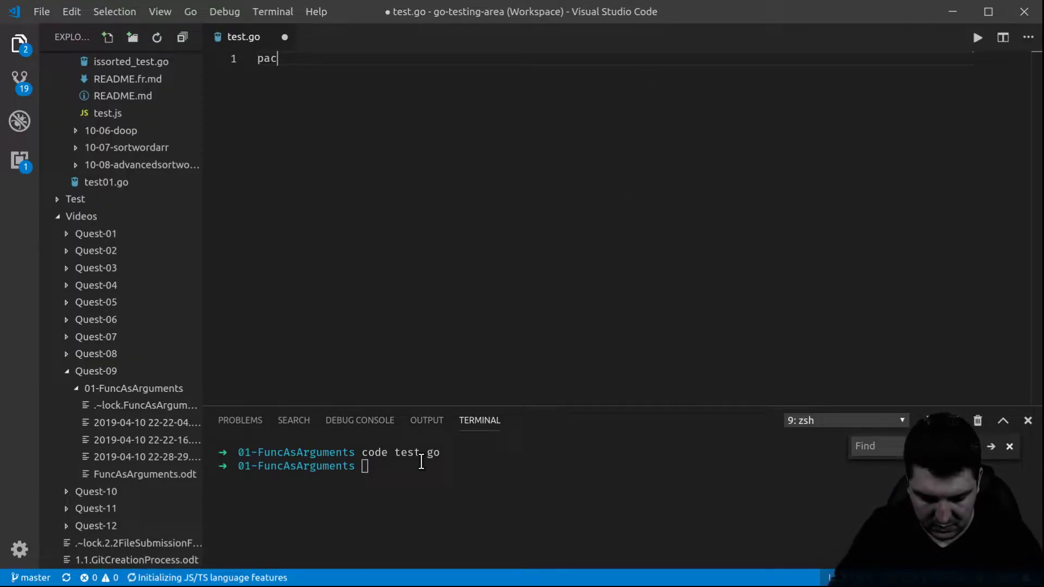
pyautogui.write('kage mai')
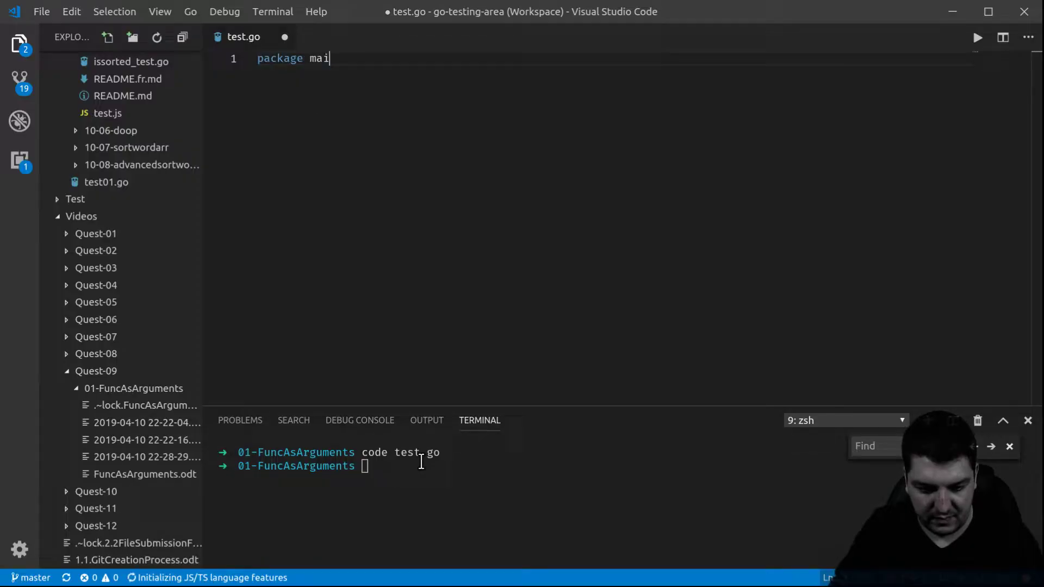
pyautogui.write('n')
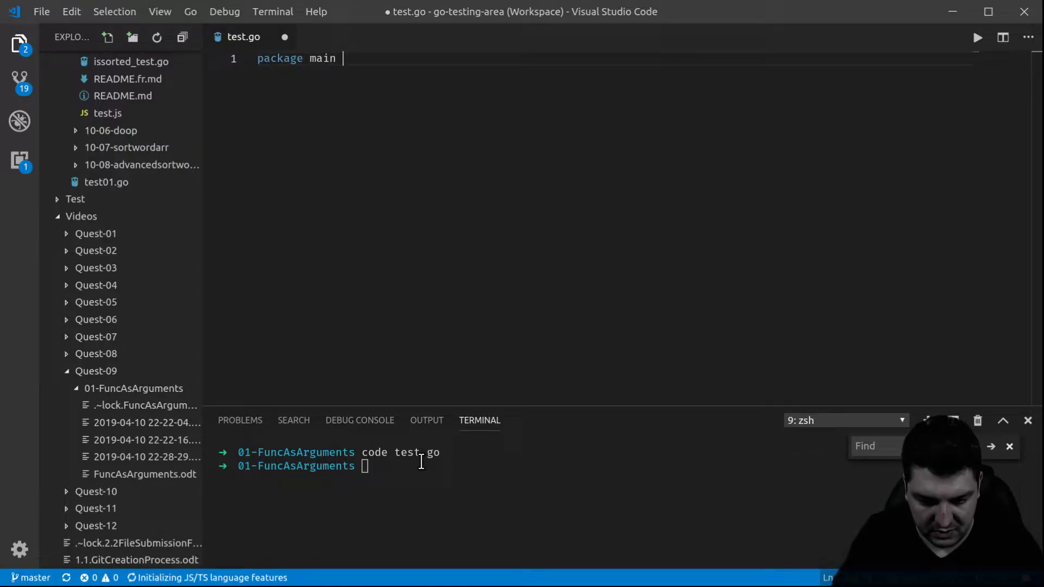
pyautogui.press('enter')
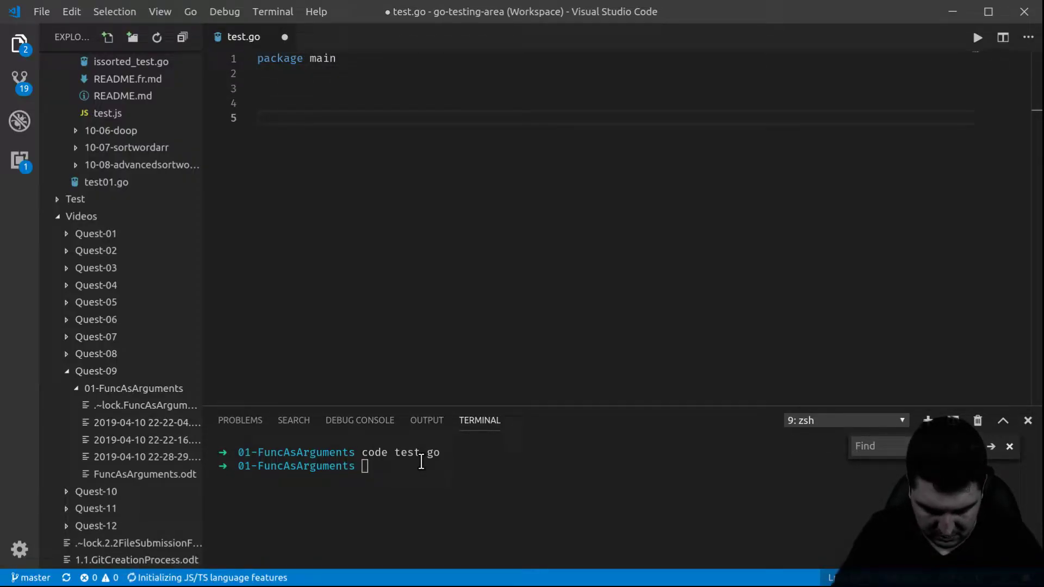
# Write func main setting result := 0 and printing it with fmt.Println(result).
pyautogui.write('func main')
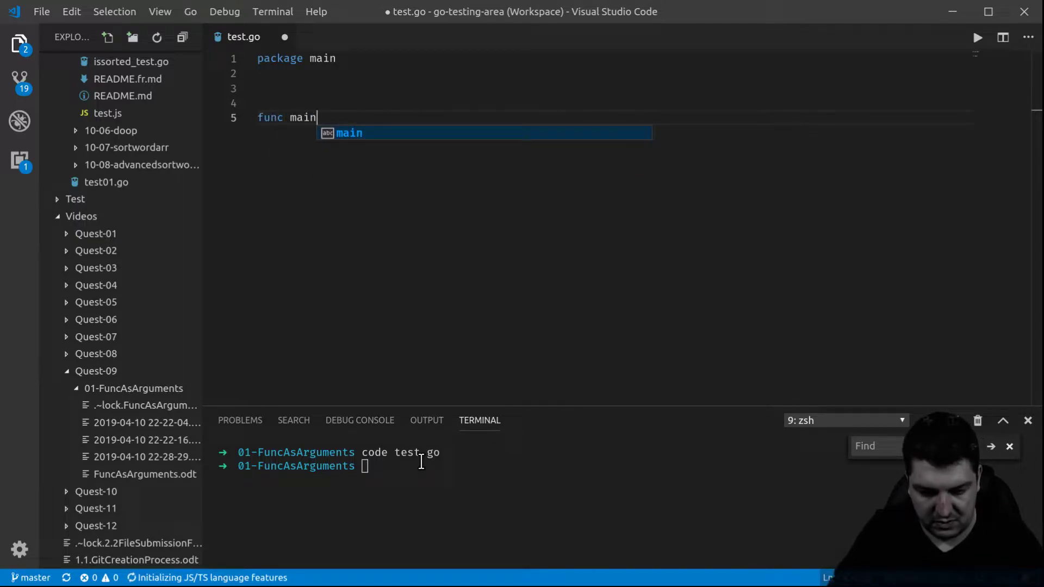
pyautogui.write('()')
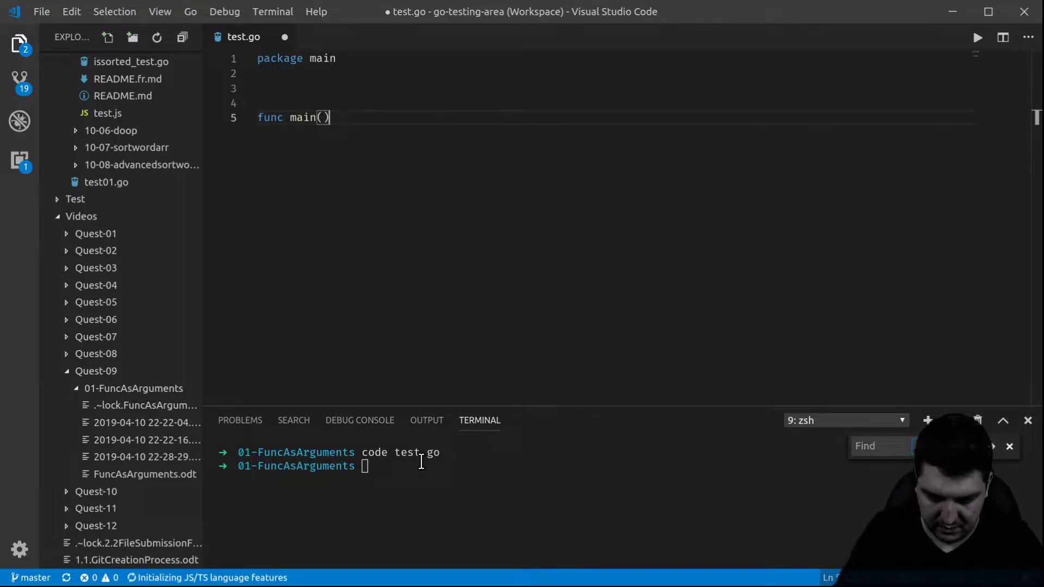
pyautogui.write('{')
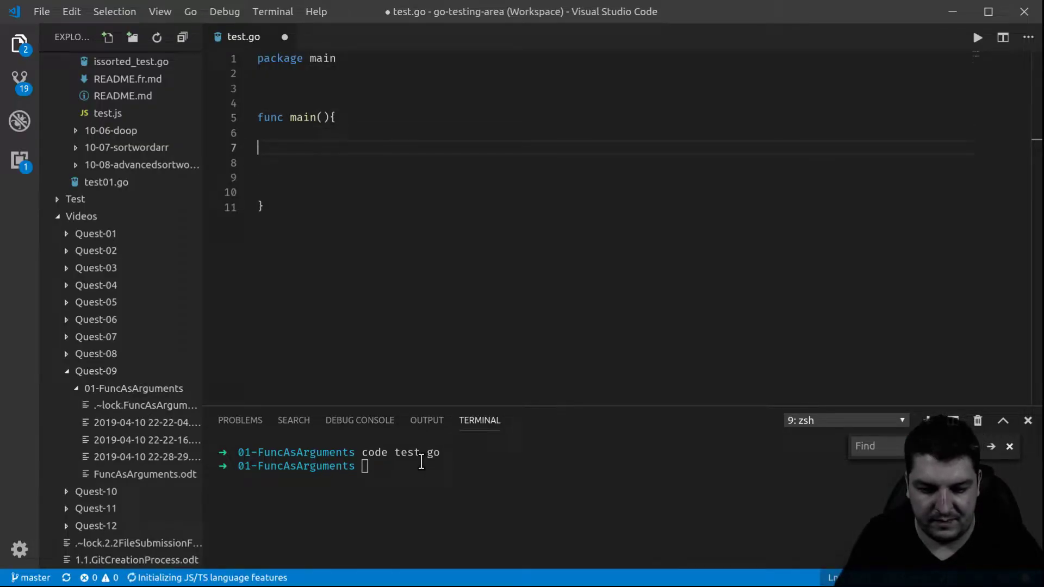
pyautogui.write('result :=')
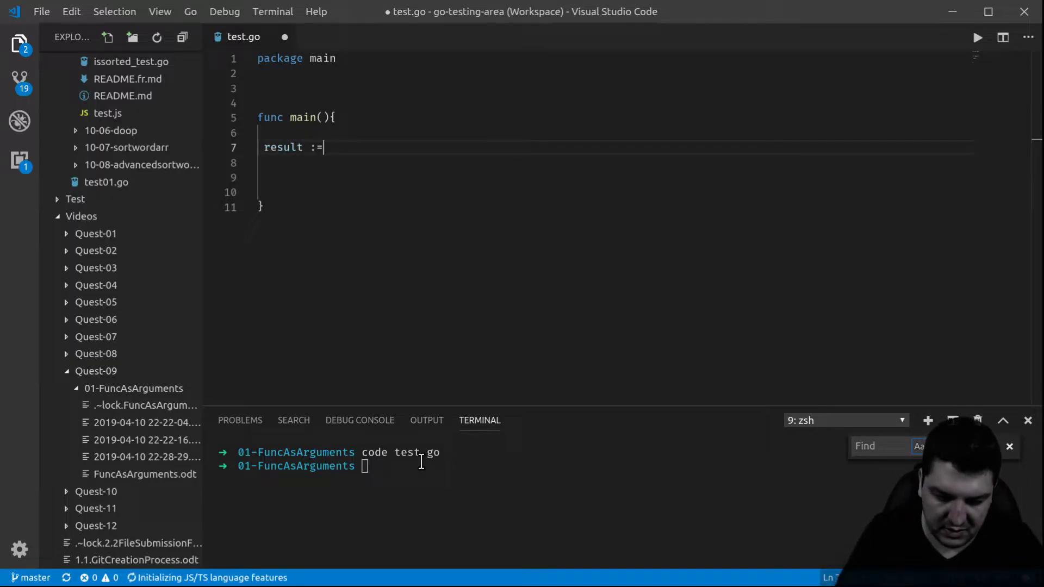
pyautogui.write('0')
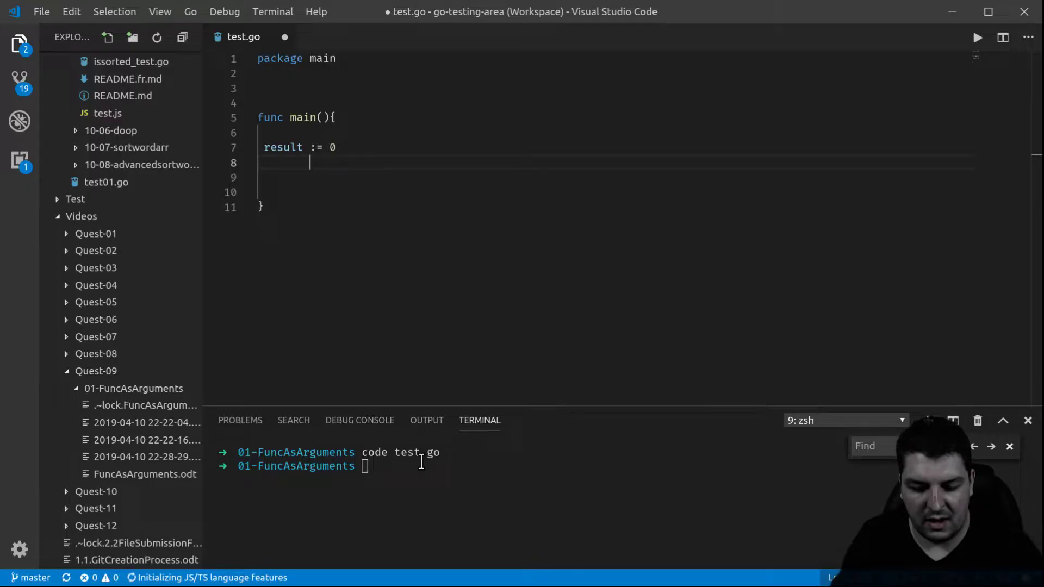
pyautogui.write('fmt.')
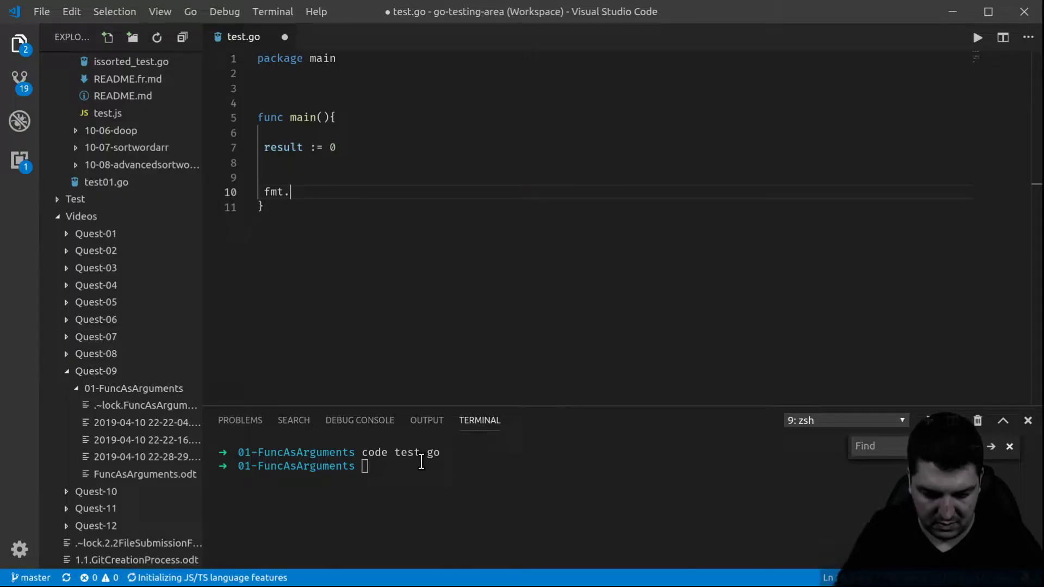
pyautogui.write('Print')
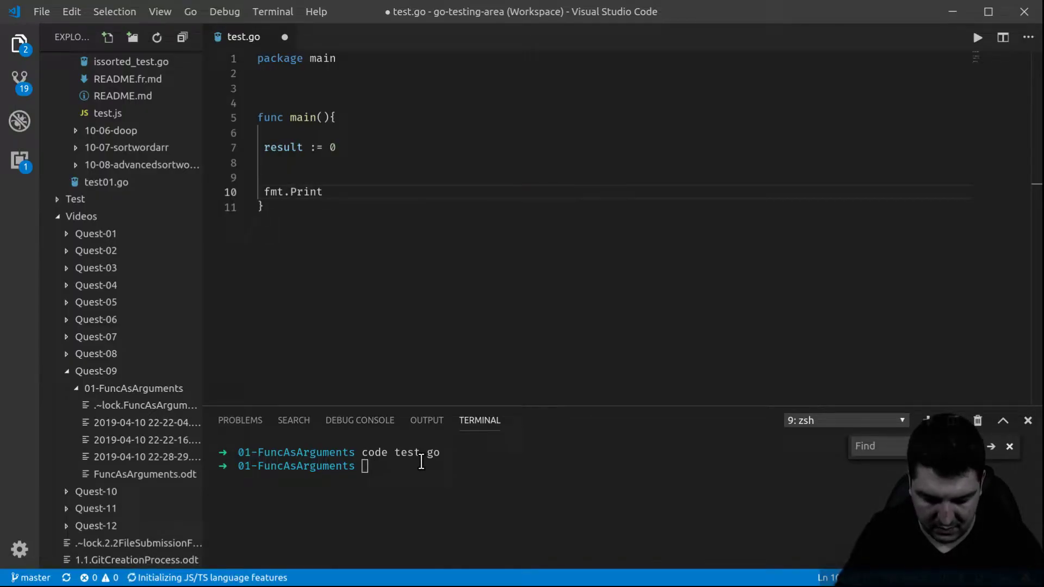
pyautogui.write('ln')
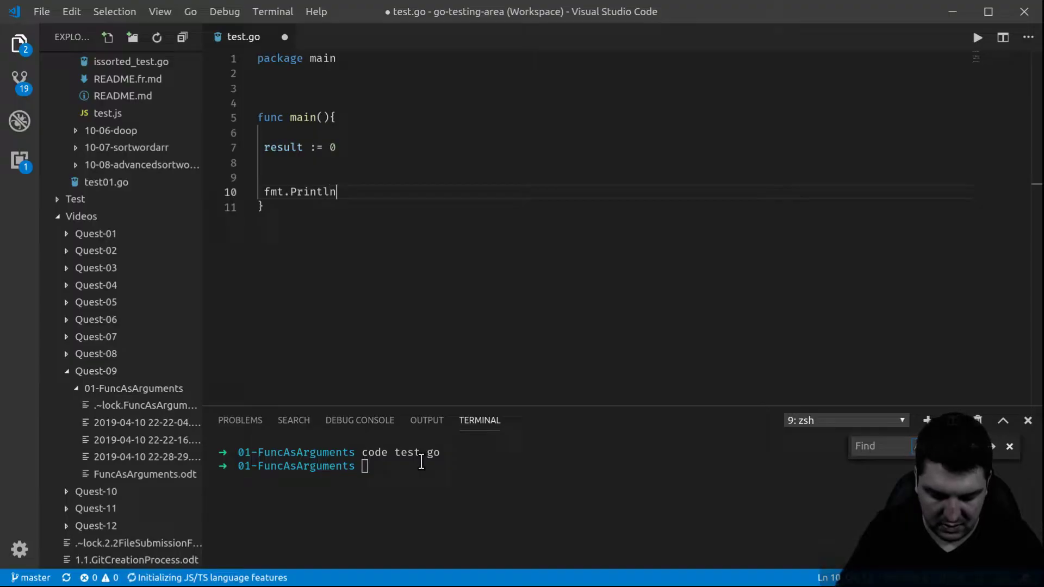
pyautogui.write('(result')
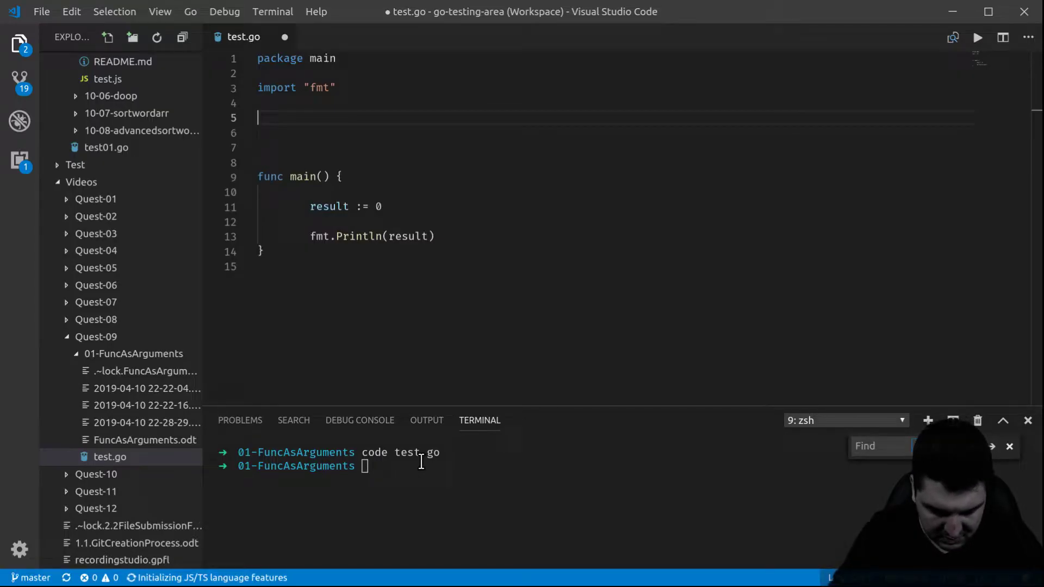
# Write func addTen(nbr int) int returning nbr + 10 above main.
pyautogui.write('func add')
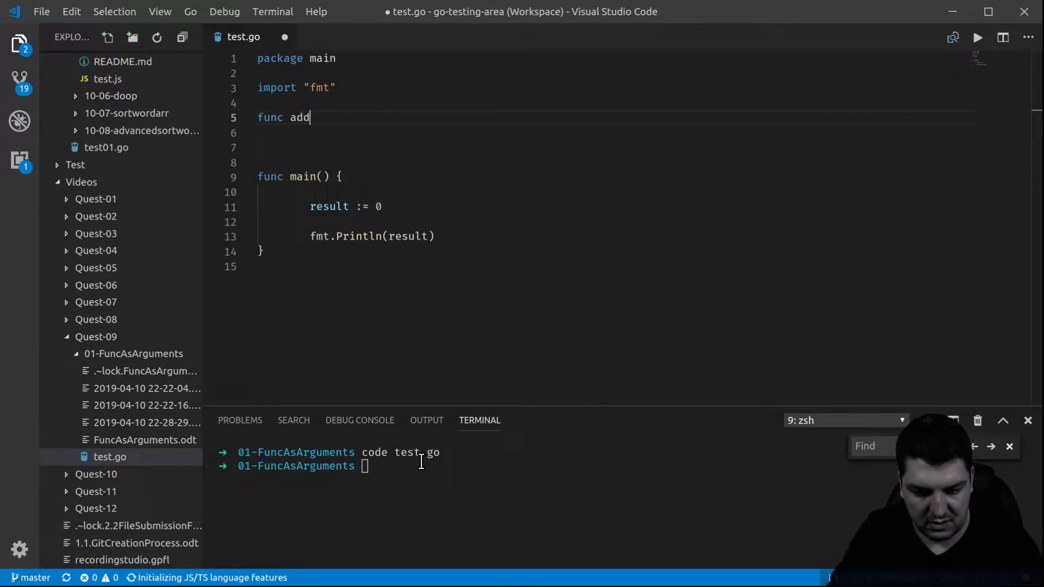
pyautogui.write('Ten')
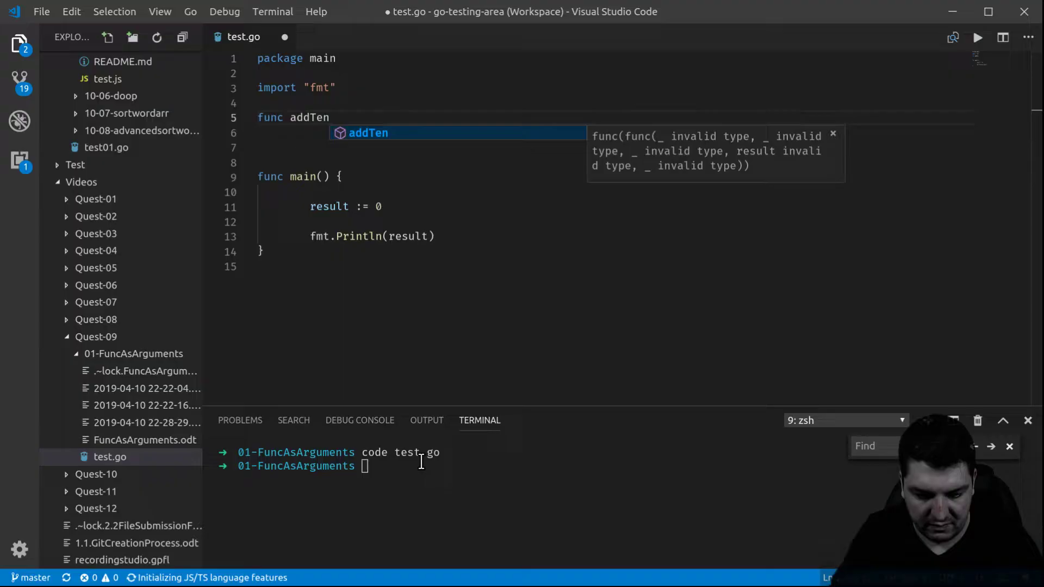
pyautogui.write('()')
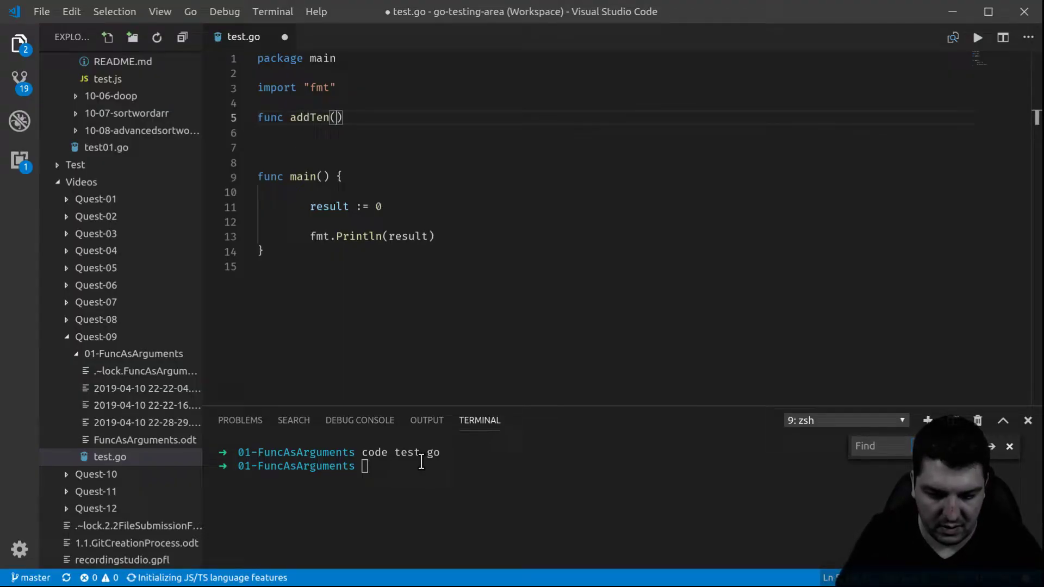
pyautogui.write('nbr')
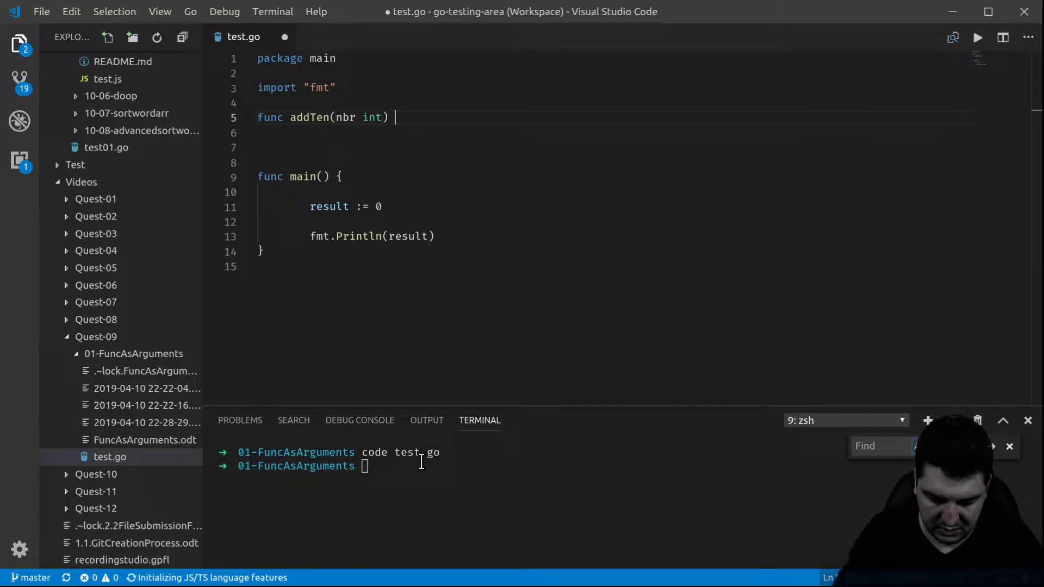
pyautogui.write('int {')
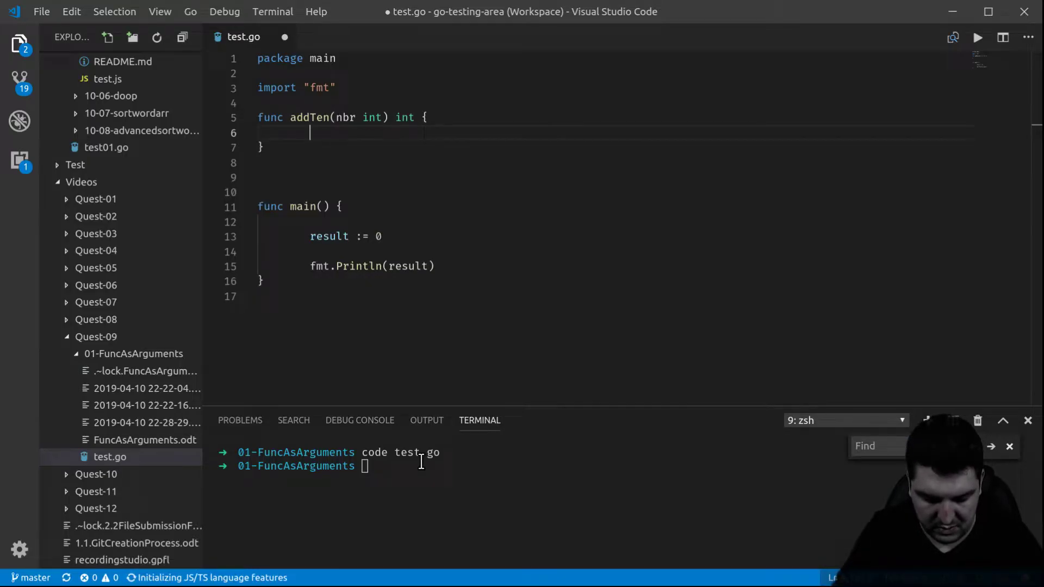
pyautogui.write('return nbr + 10')
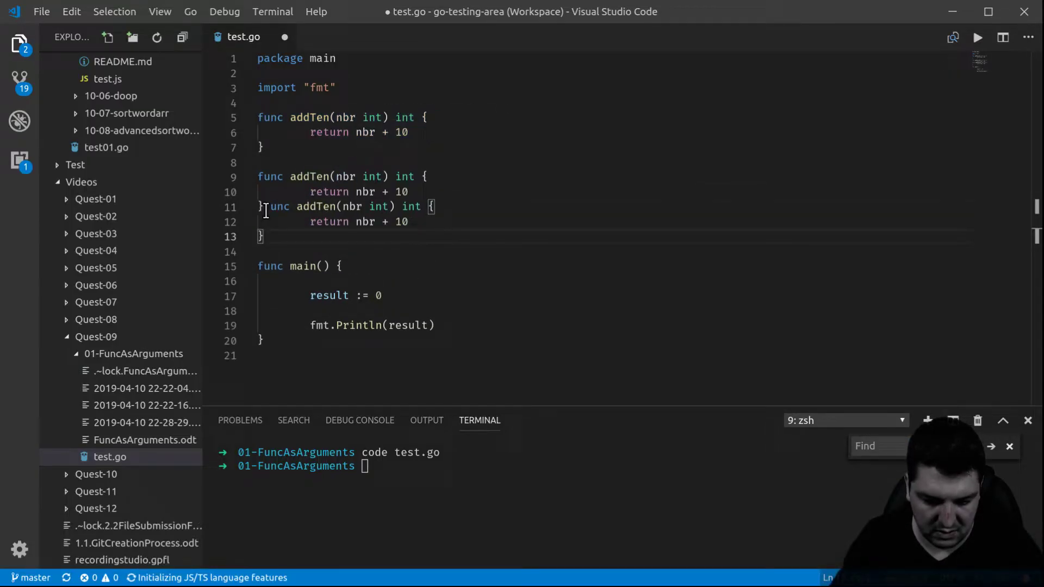
# Turn the pasted addTen copies into addTwenty (nbr + 20) and addThirty (nbr + 30).
pyautogui.press('Enter')
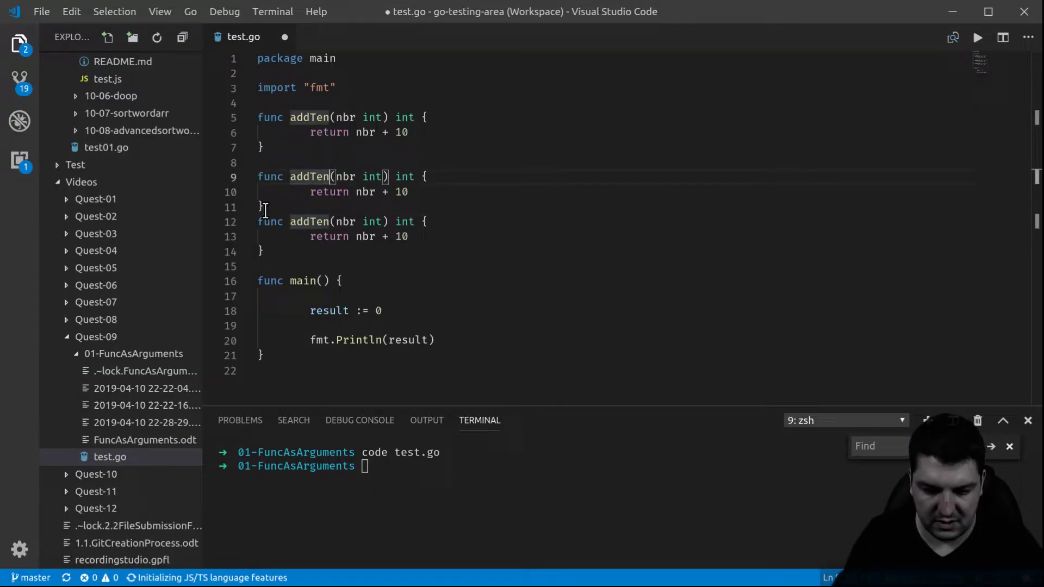
pyautogui.press('BackSpace')
pyautogui.write('wenty')
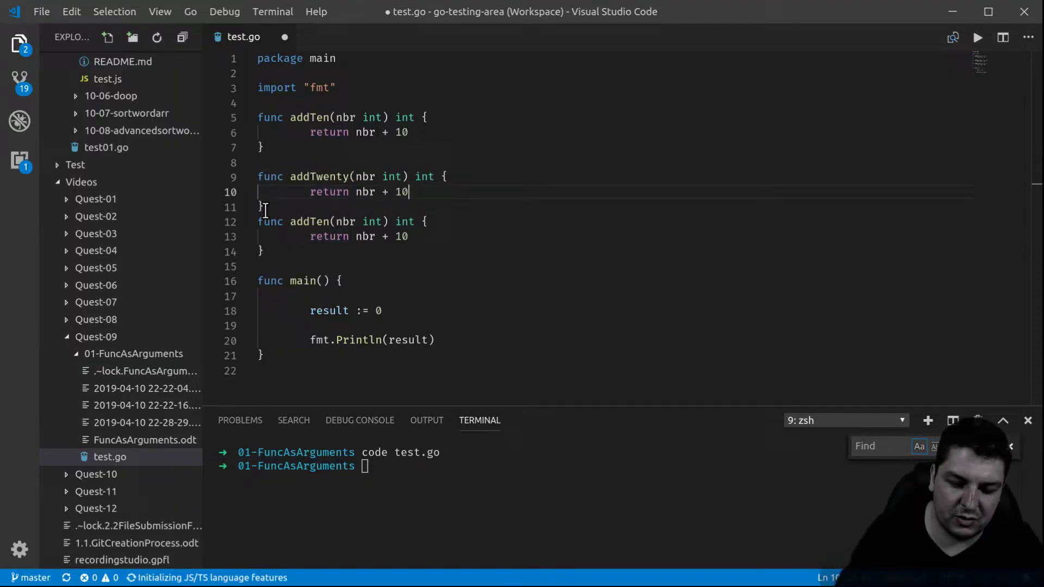
pyautogui.write('20')
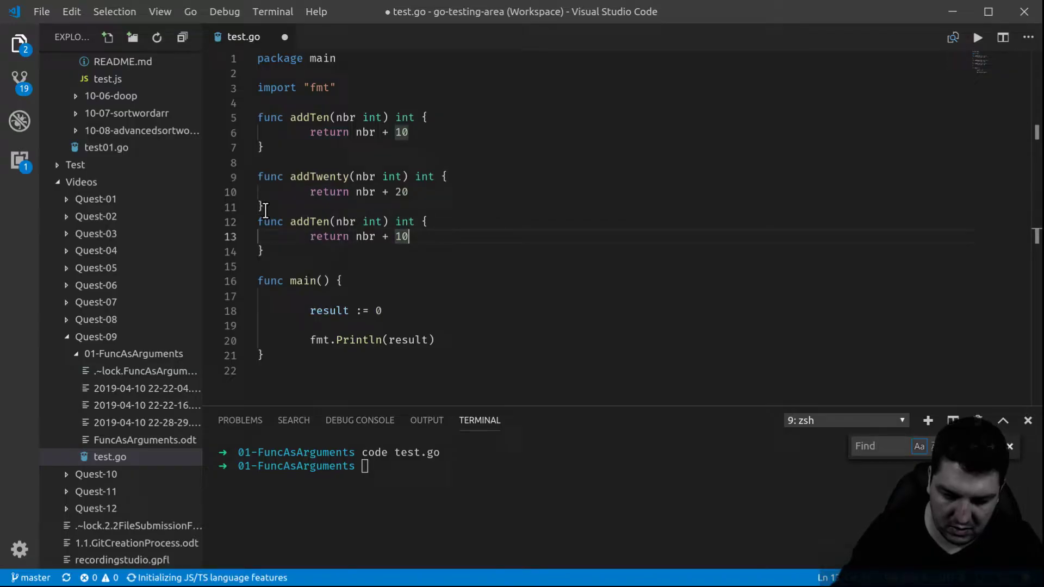
pyautogui.write('3')
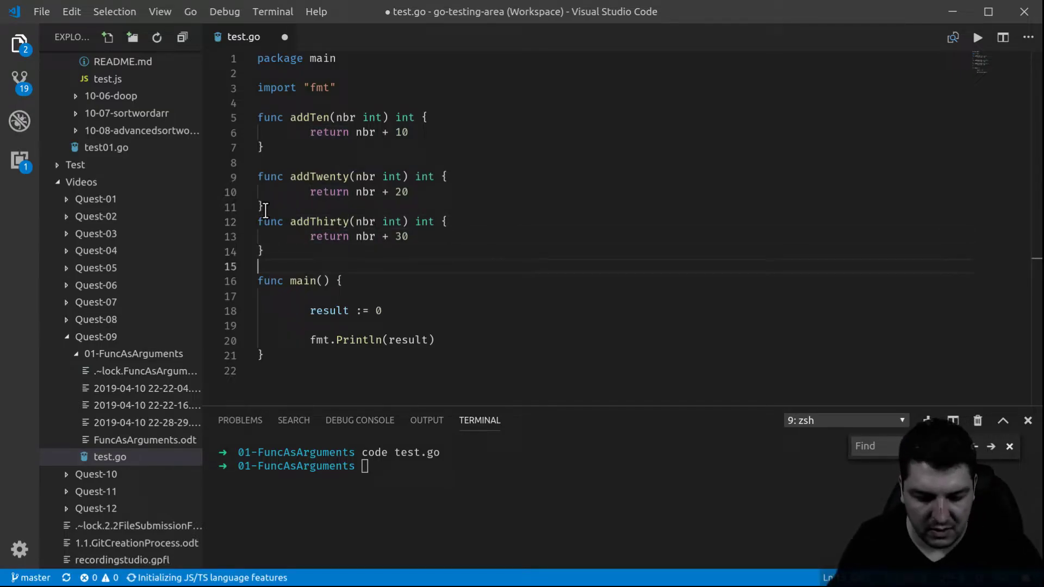
pyautogui.press('Enter')
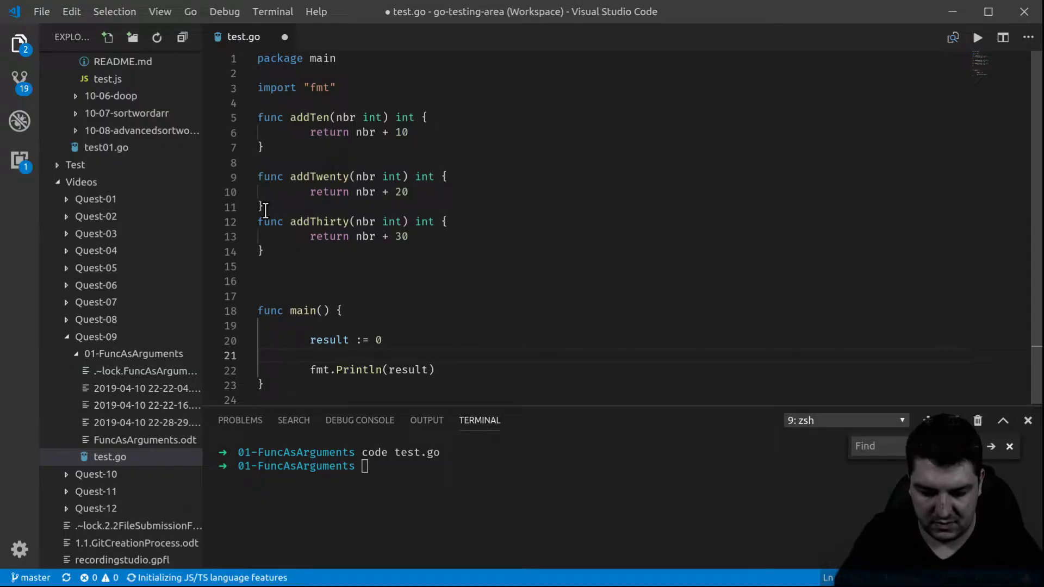
# Try result = addTen(result) in main, then begin a new func above main.
pyautogui.write('result =')
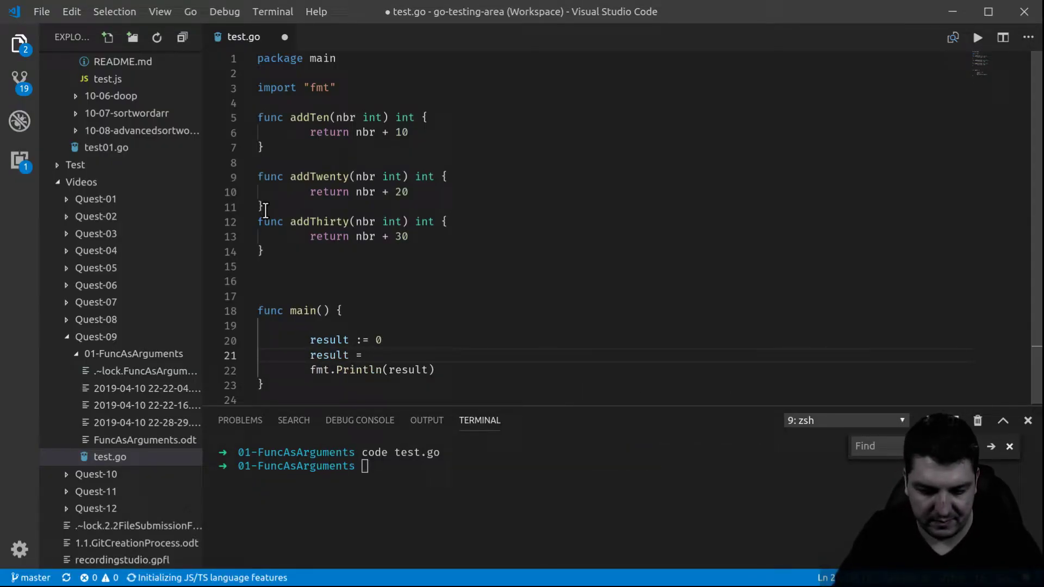
pyautogui.write('addTen')
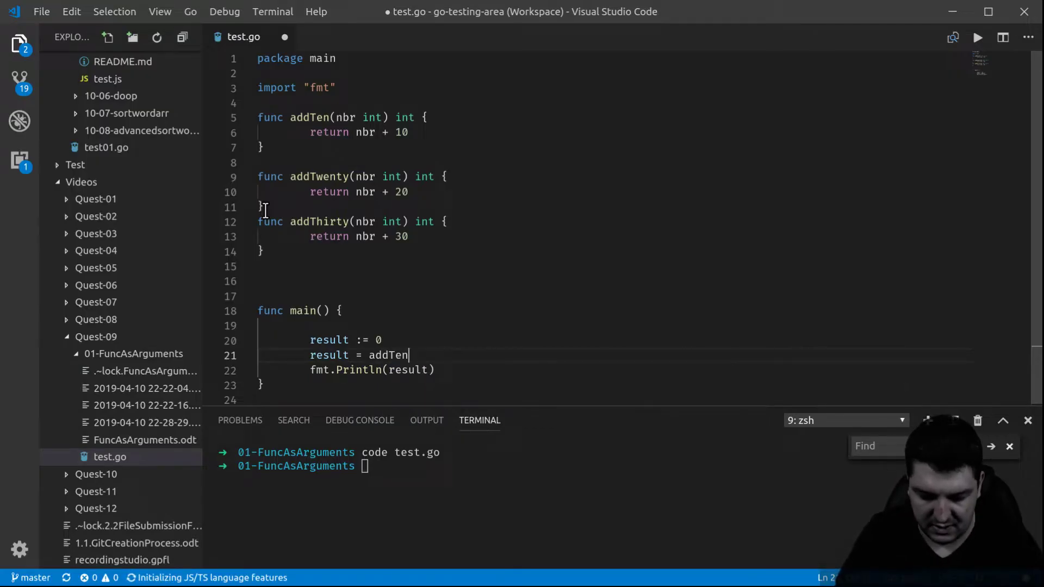
pyautogui.write('(result')
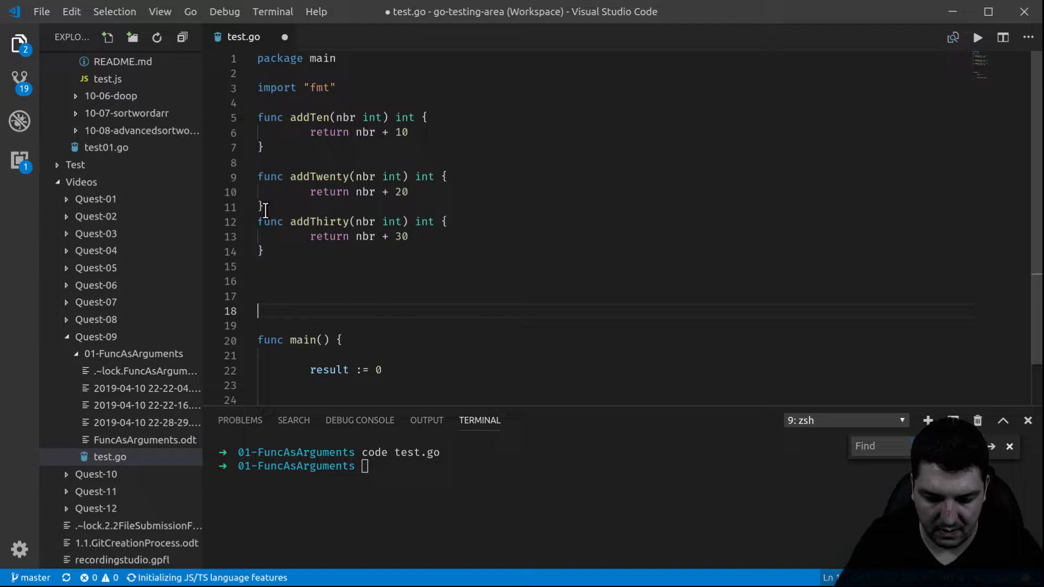
pyautogui.write('func')
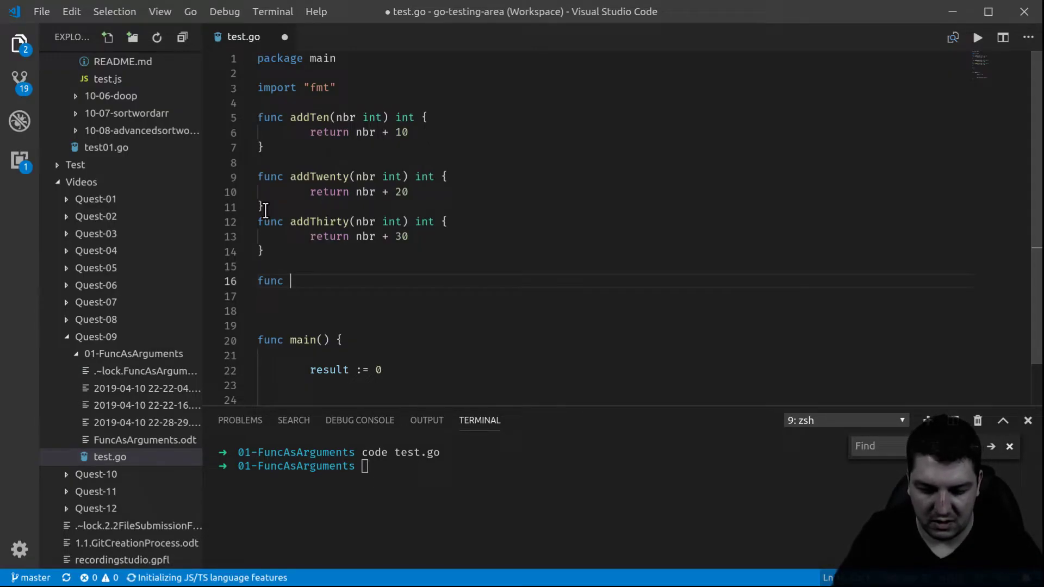
# Name the function applyFunction with a first parameter f func(int)int.
pyautogui.write('app')
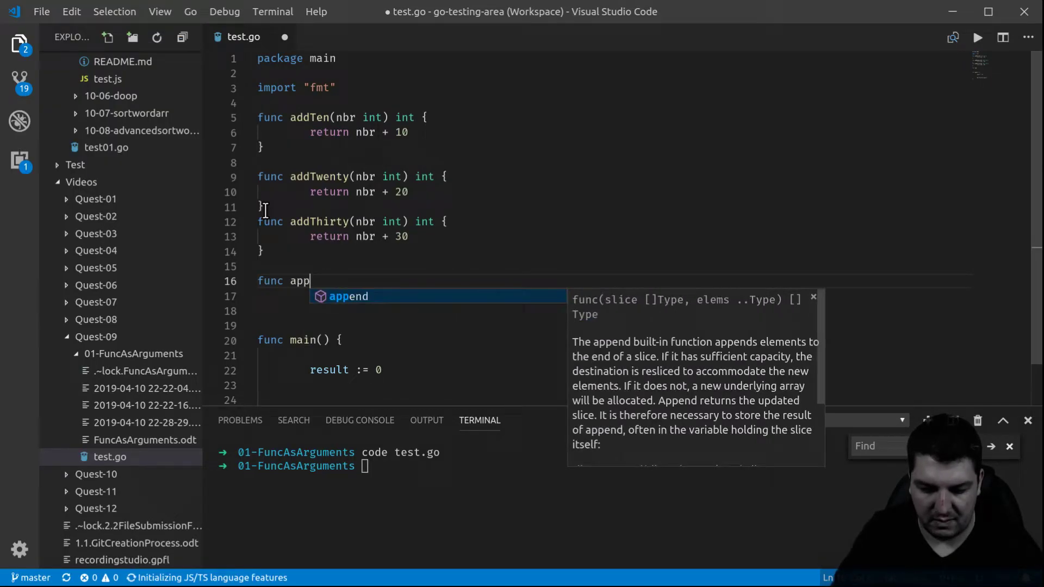
pyautogui.write('lyFunc')
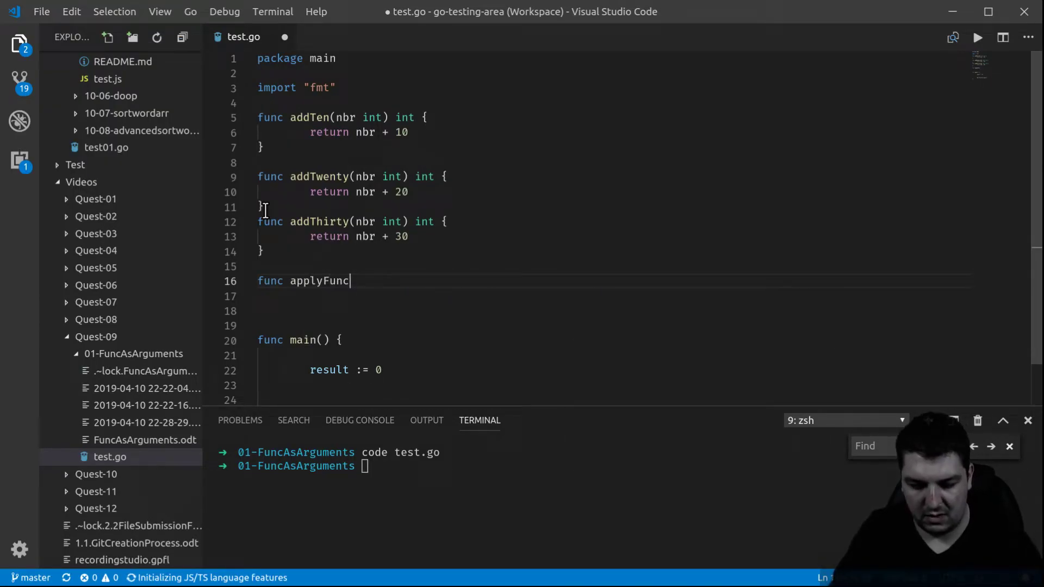
pyautogui.write('tion')
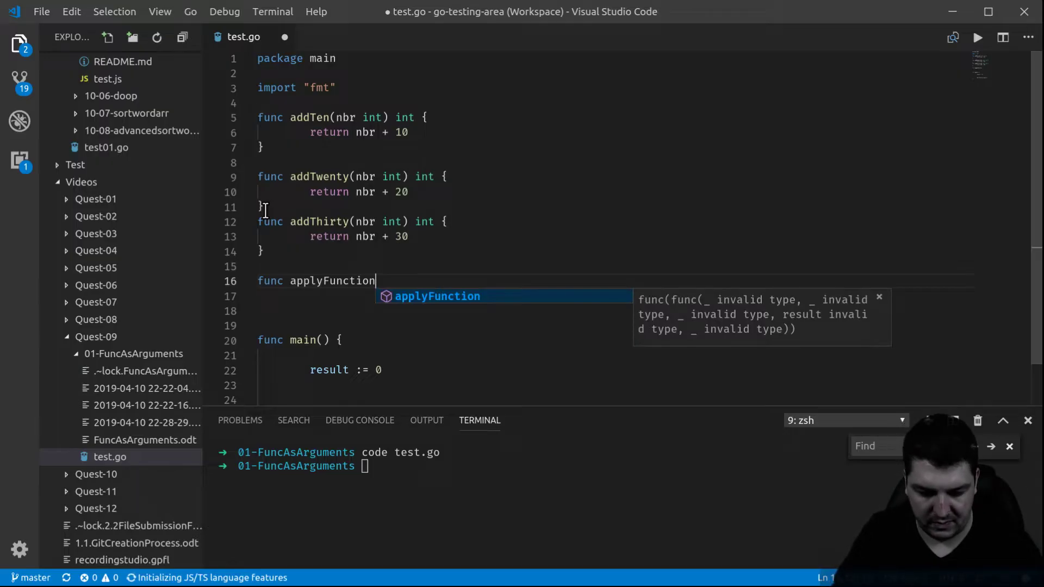
pyautogui.write('()')
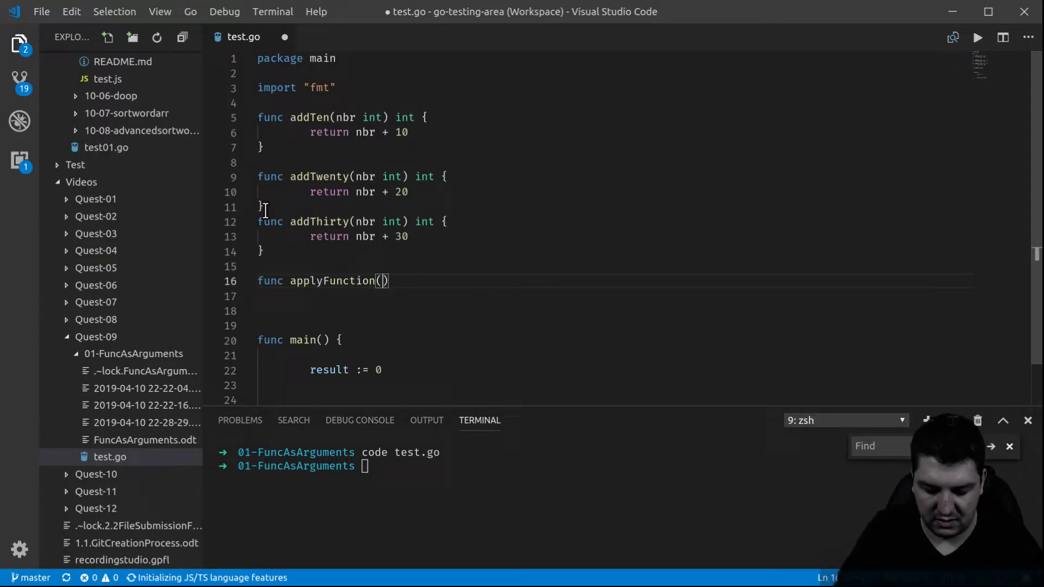
pyautogui.write('f')
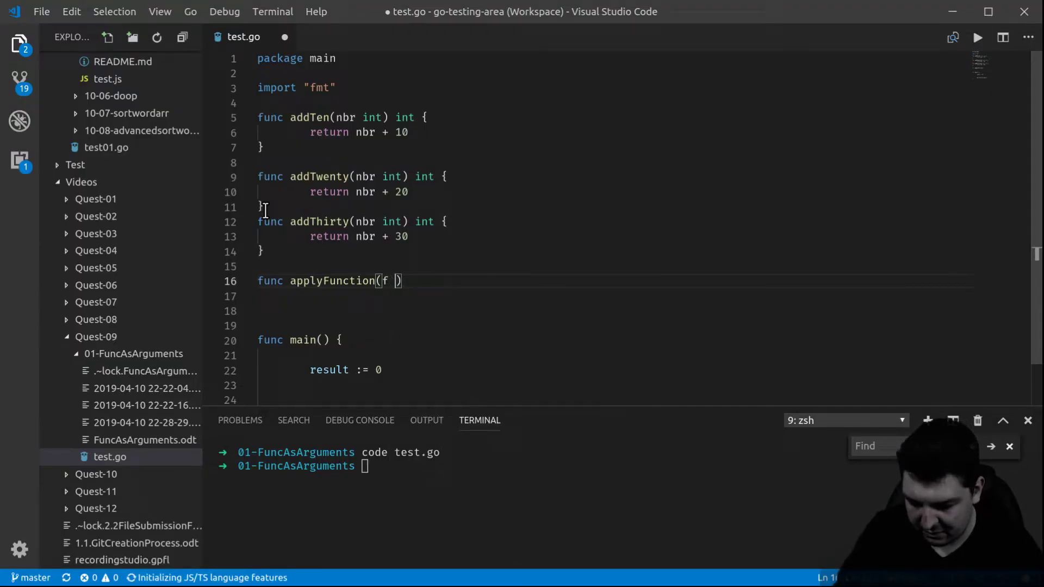
pyautogui.write('func/')
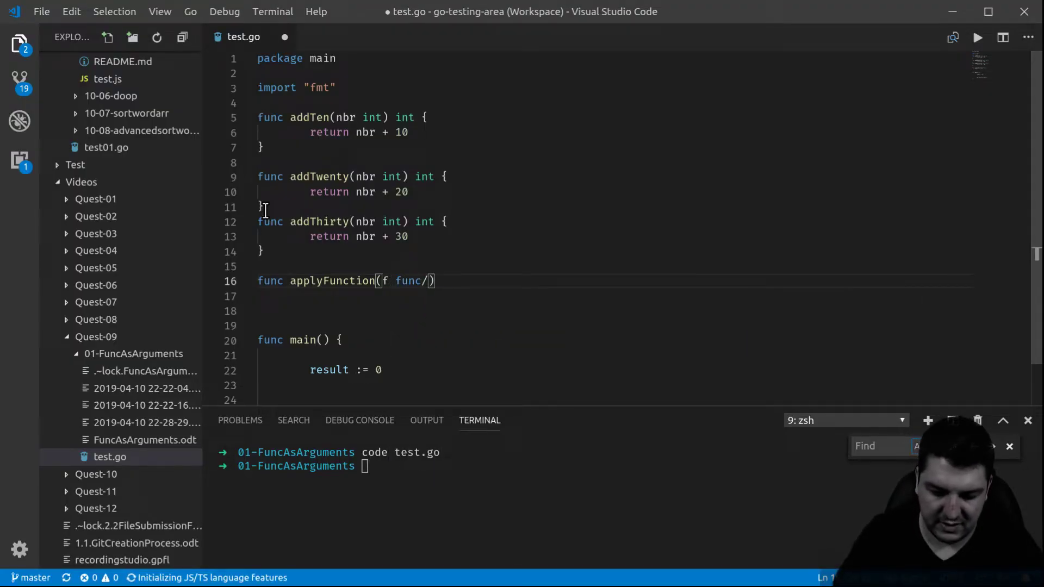
pyautogui.write('(')
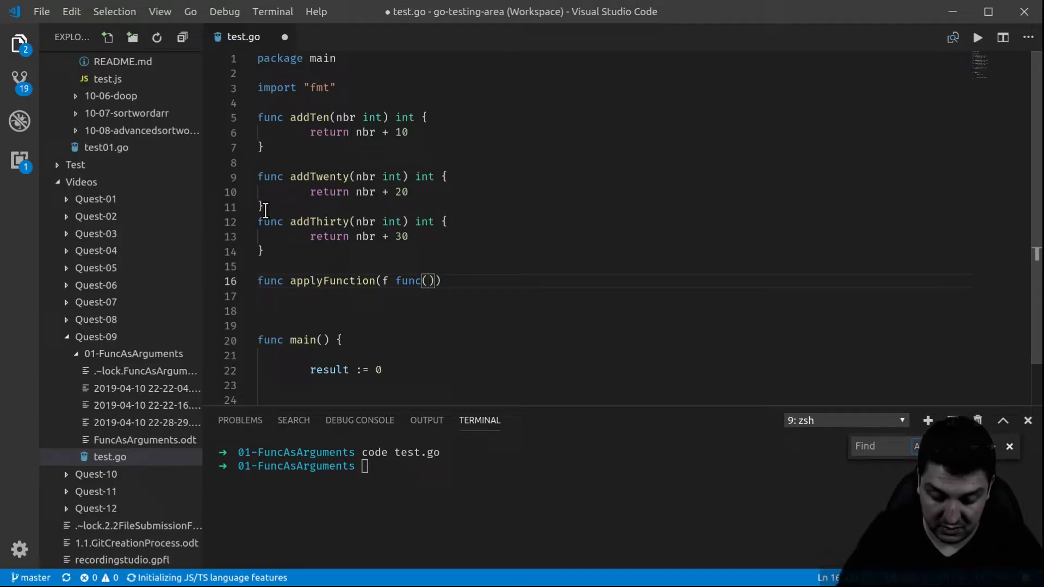
pyautogui.write('int')
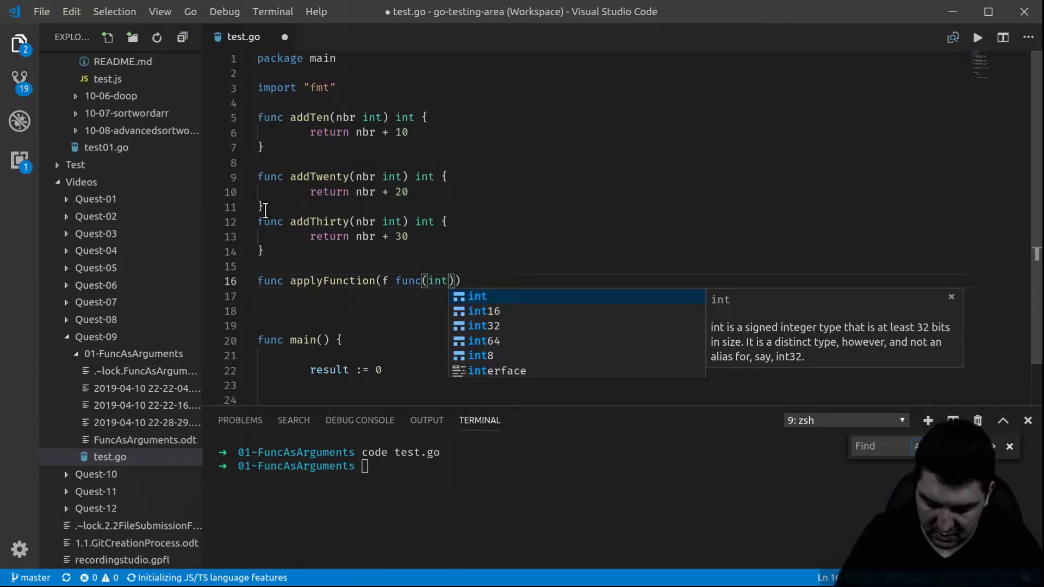
pyautogui.write('int')
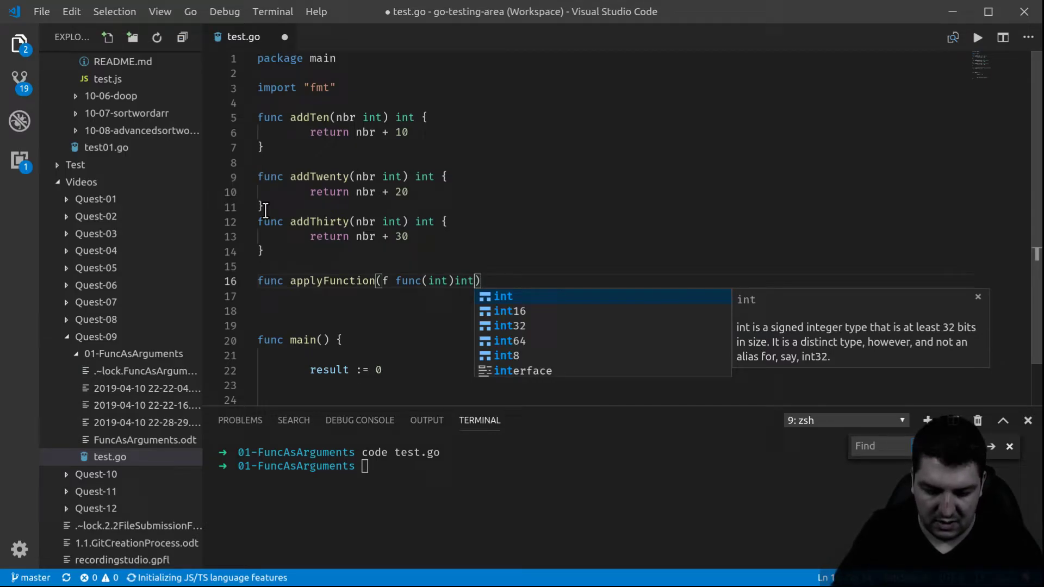
# Add the answer int parameter, an int return type and empty braces.
pyautogui.write(',')
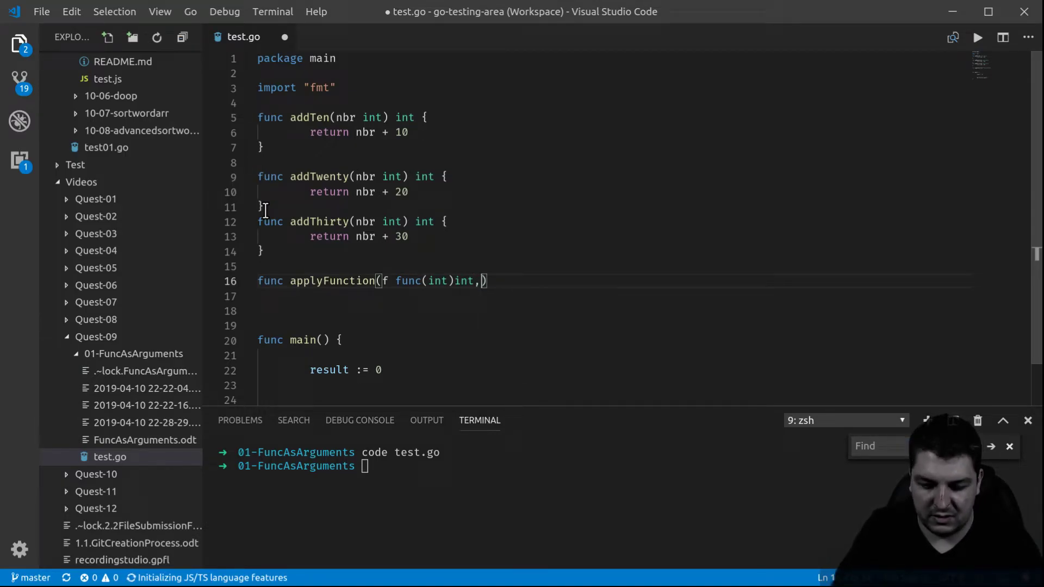
pyautogui.write('" "')
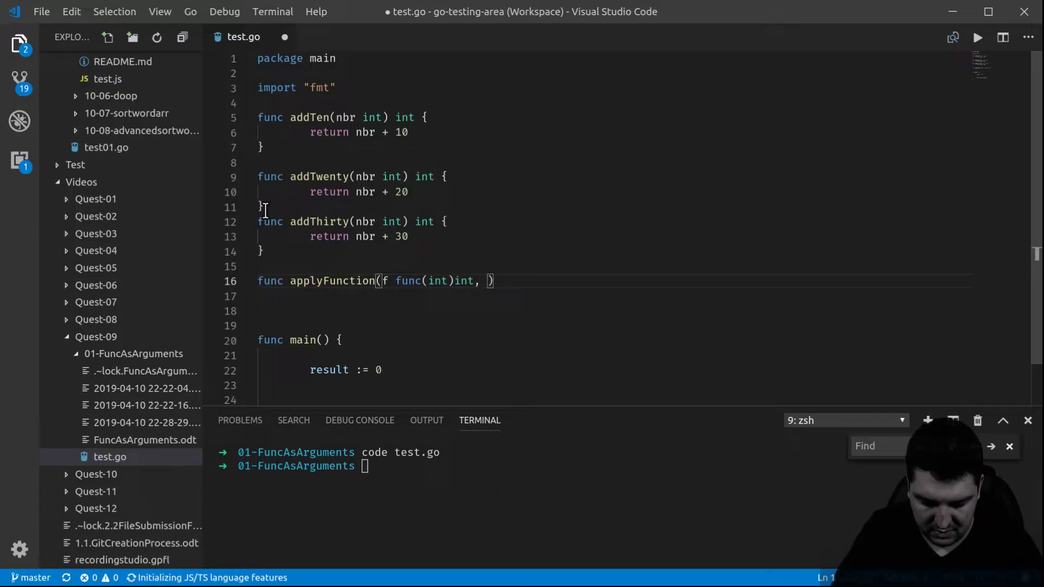
pyautogui.write('a')
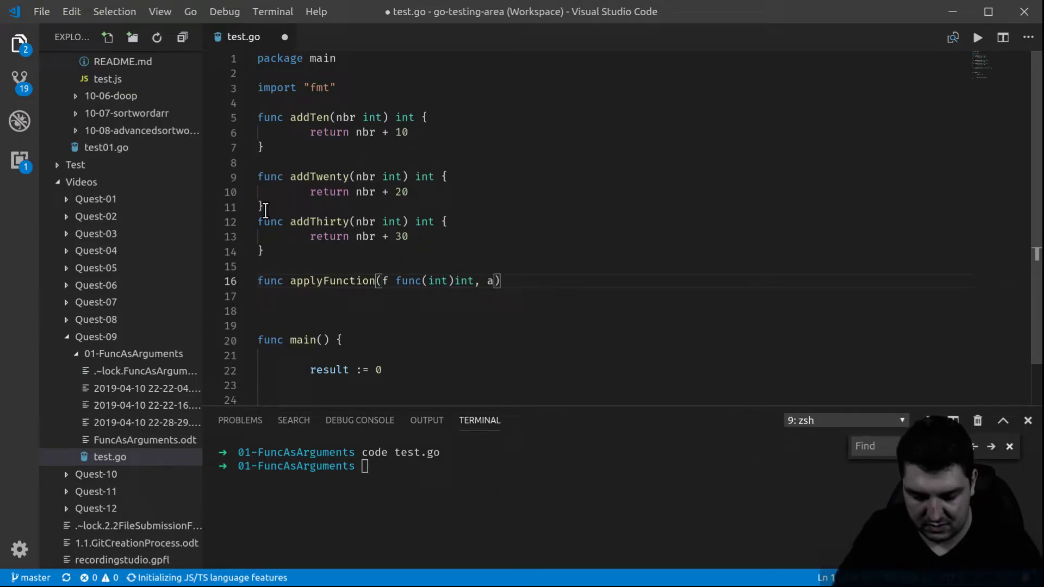
pyautogui.write('nswer')
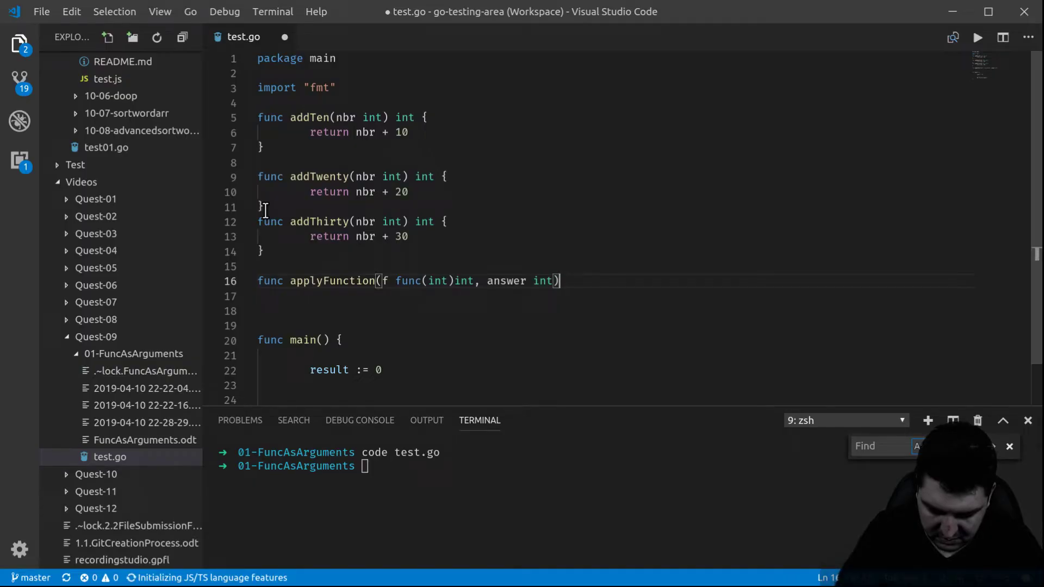
pyautogui.write('int')
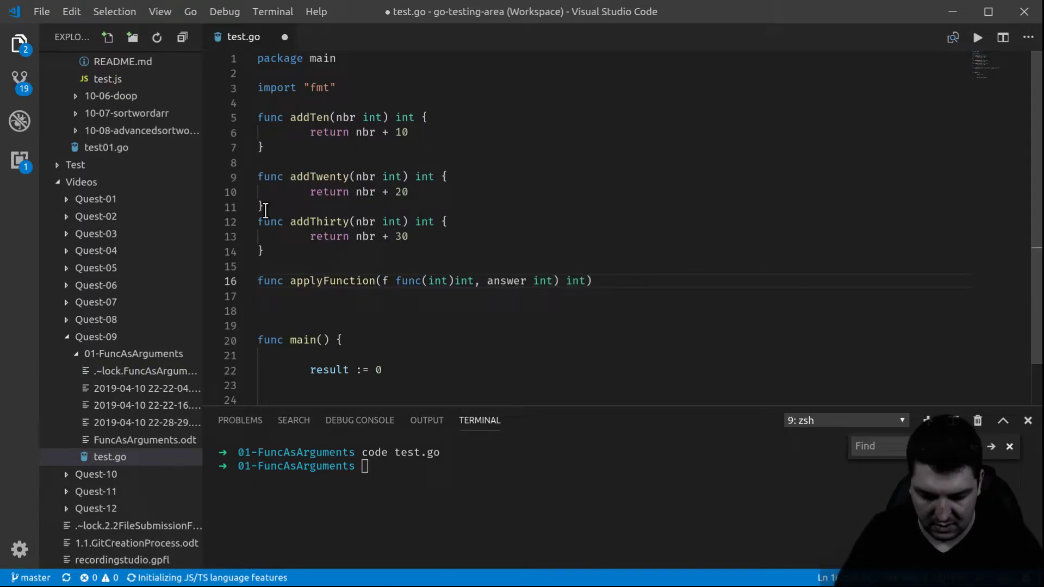
pyautogui.write('{}')
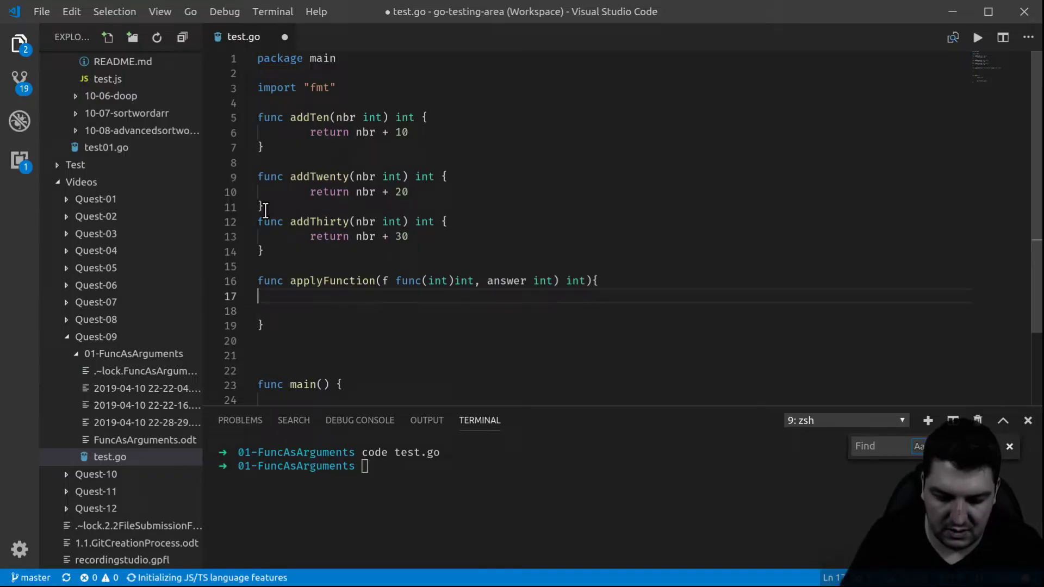
# Write the applyFunction body: answer = f(answer), then return answer.
pyautogui.press('enter')
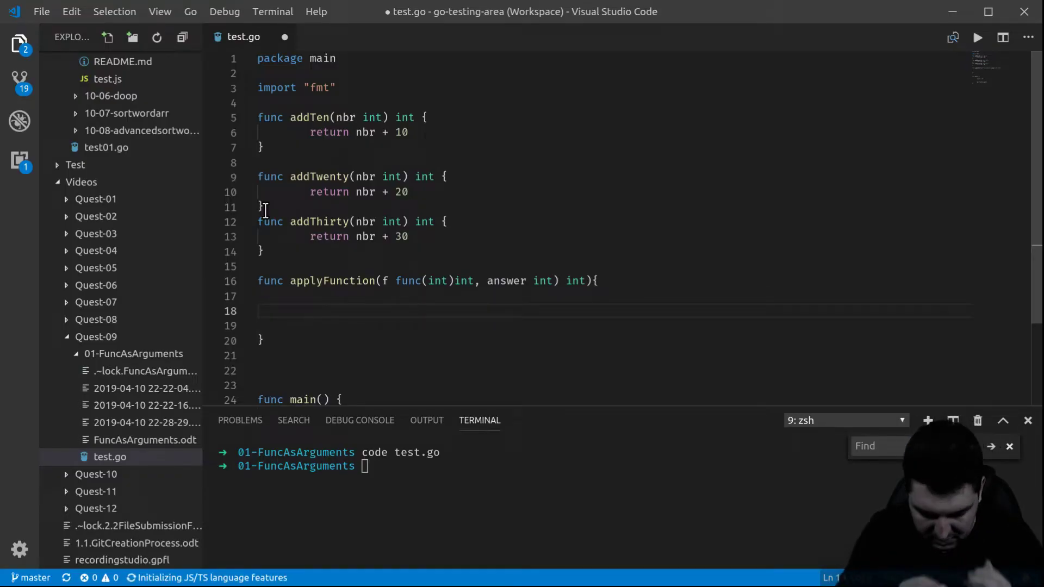
pyautogui.write('answer')
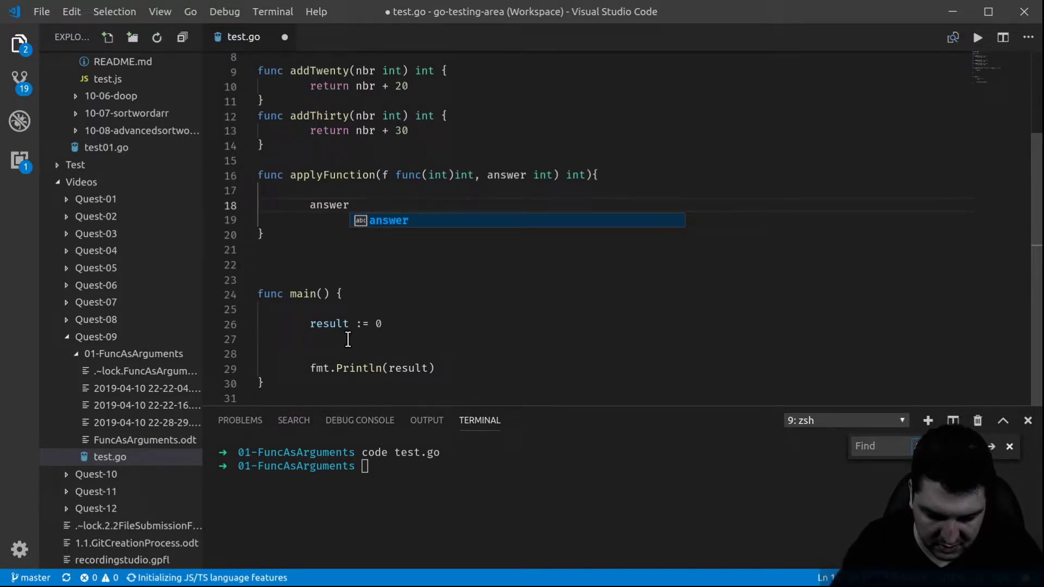
pyautogui.press('Escape')
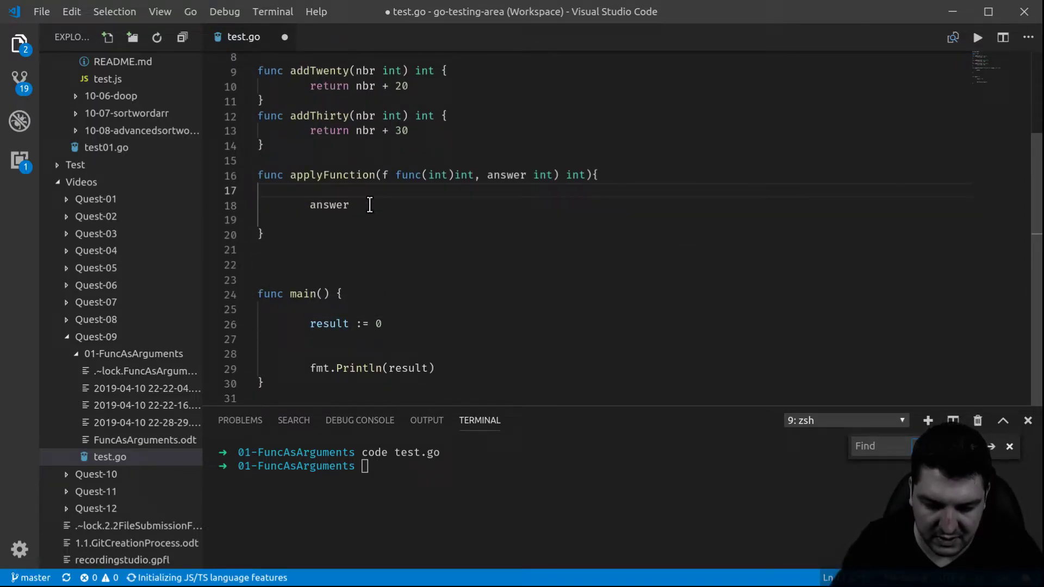
pyautogui.doubleClick(329, 204)
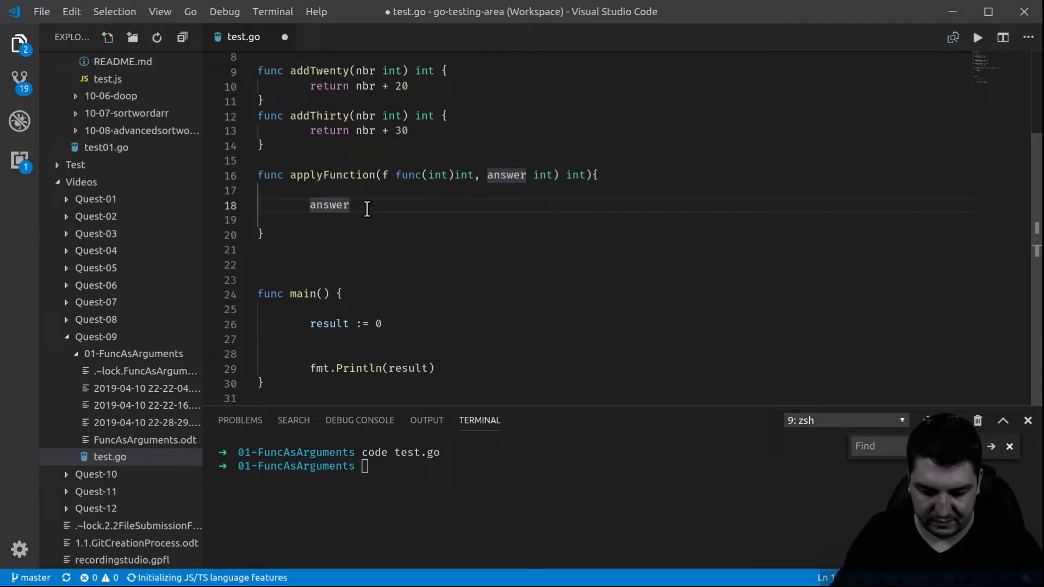
pyautogui.write('=')
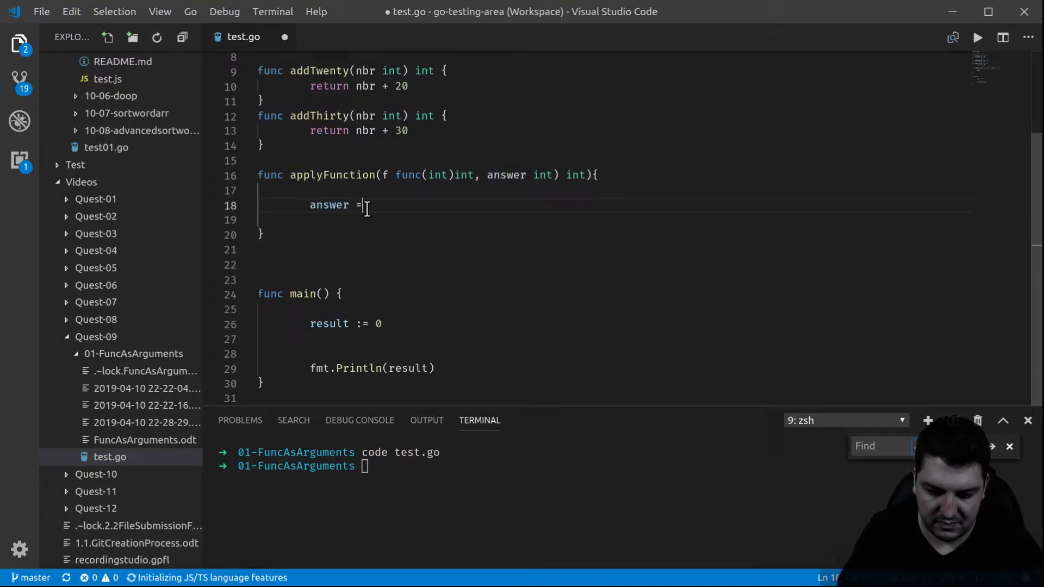
pyautogui.write('f')
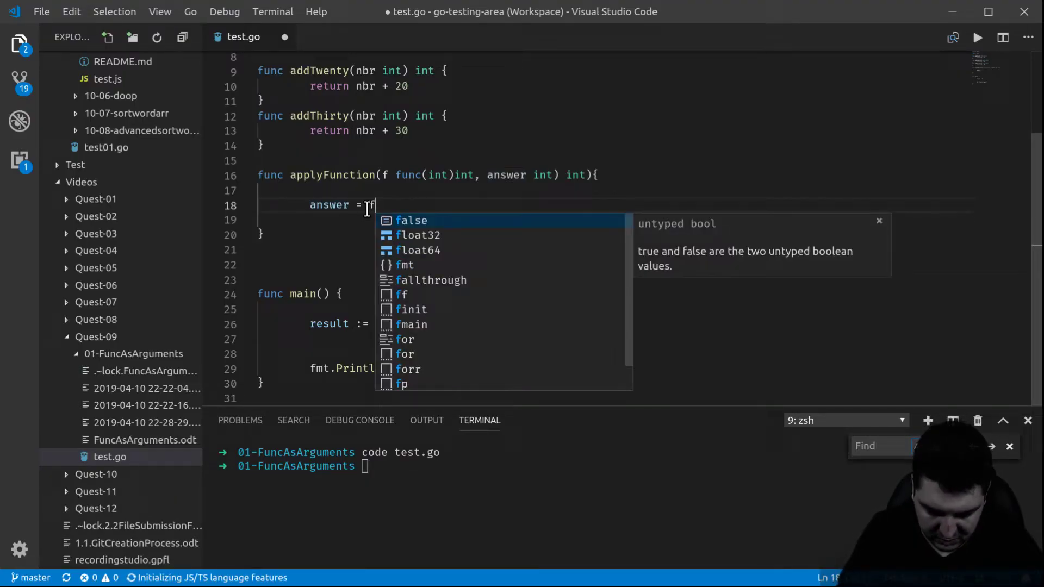
pyautogui.write('(')
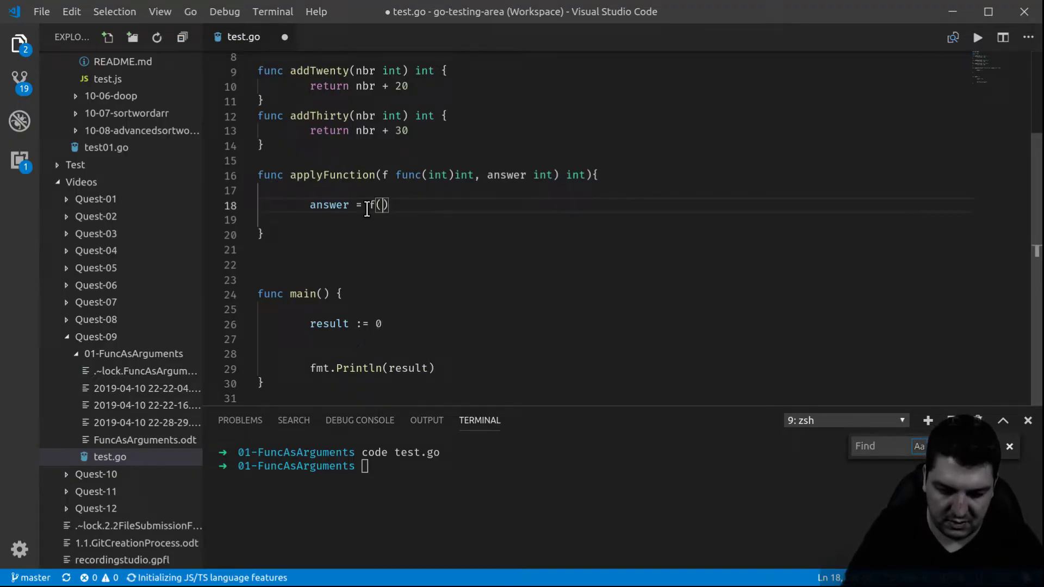
pyautogui.write('answer')
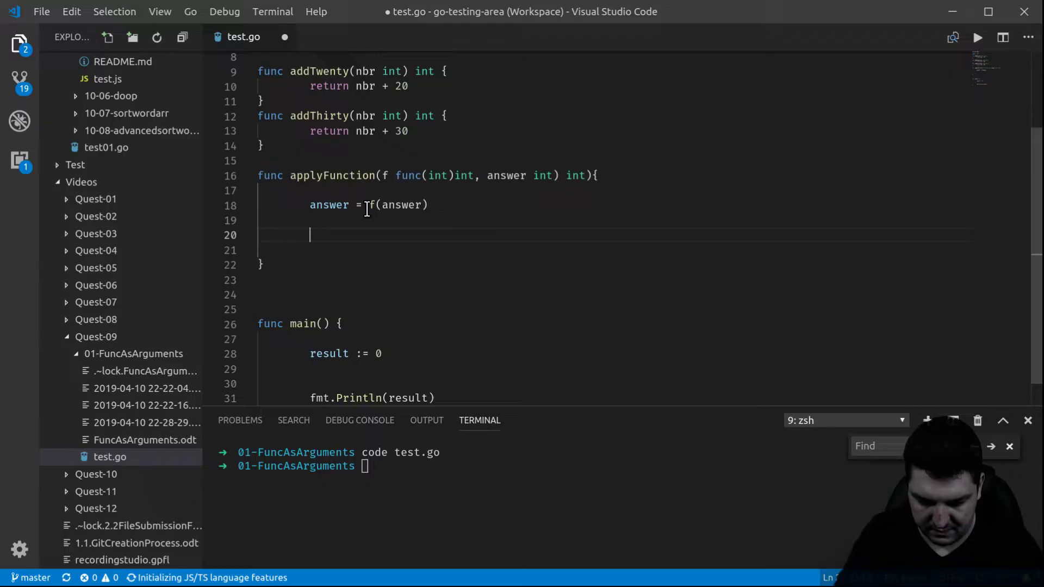
pyautogui.write('return ans')
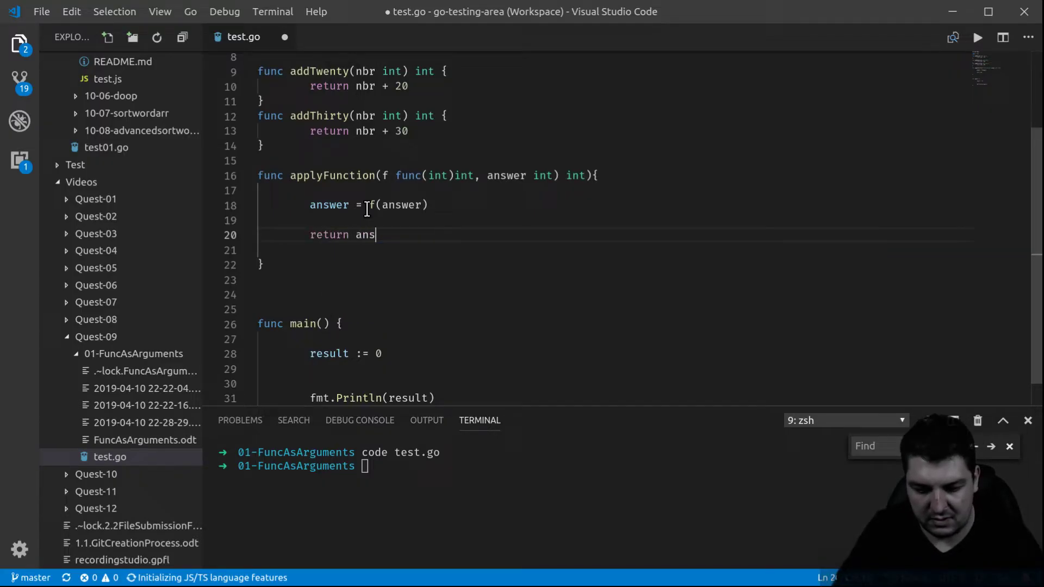
pyautogui.write('wer')
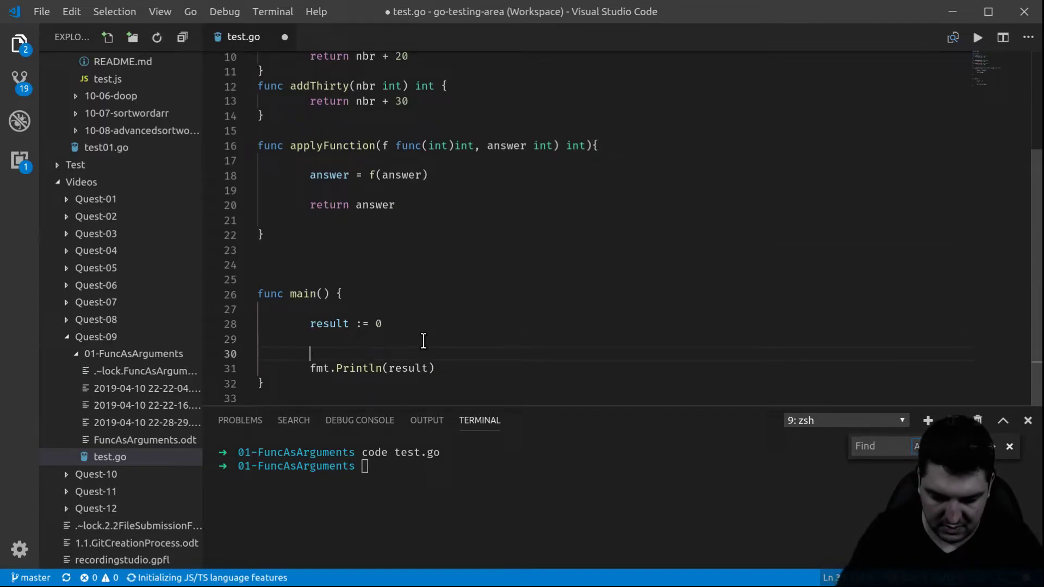
# Set result = applyFunction(addTen, result) in main and save to auto-format.
pyautogui.write('result =')
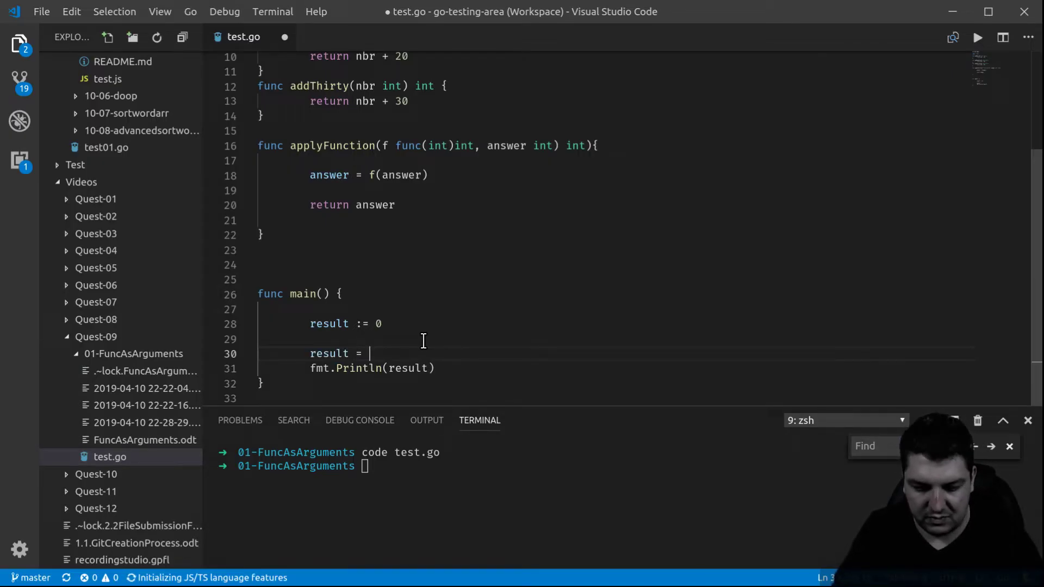
pyautogui.write('appl')
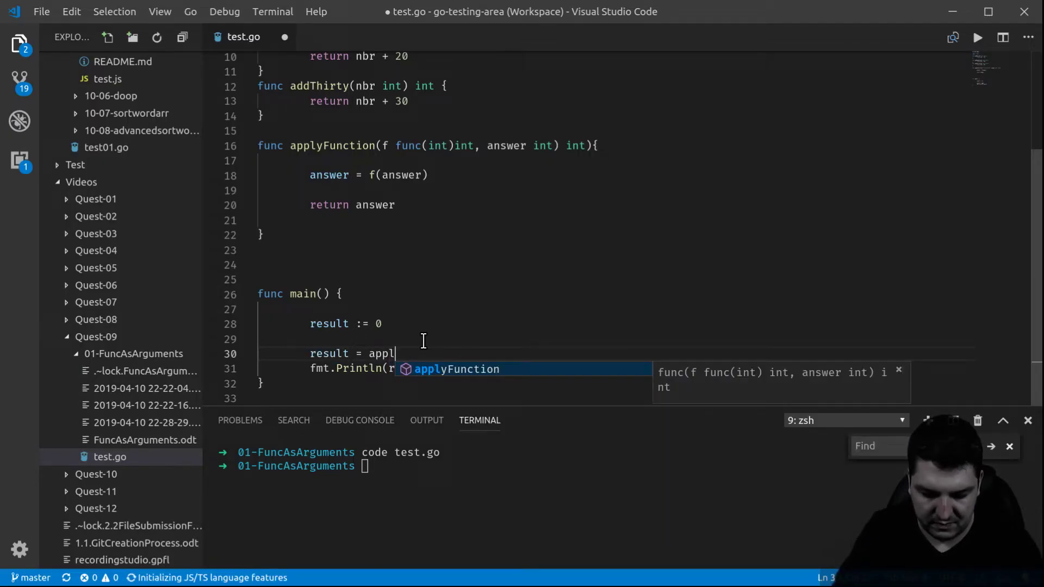
pyautogui.press('Tab')
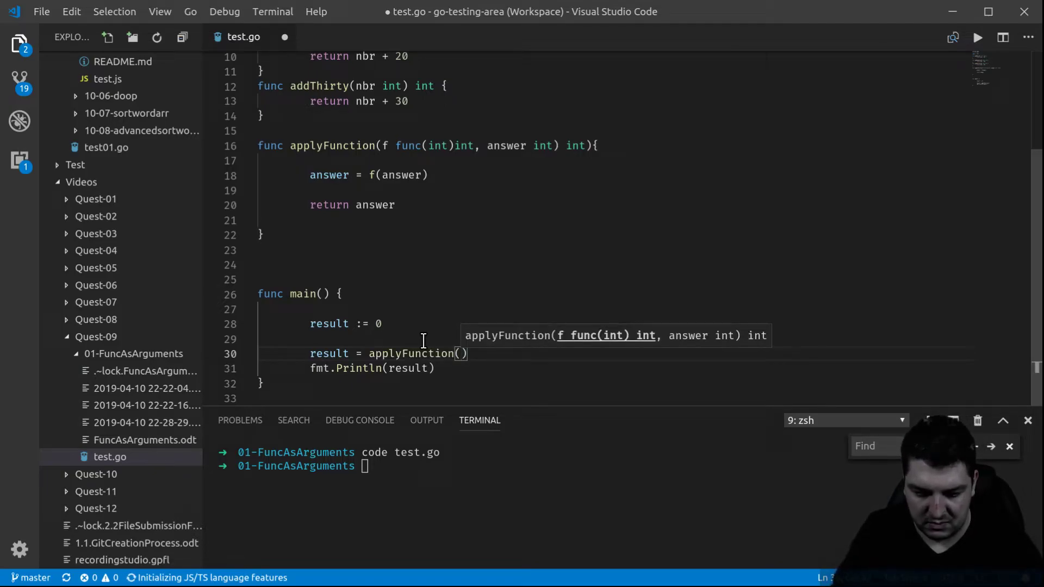
pyautogui.write('addTen')
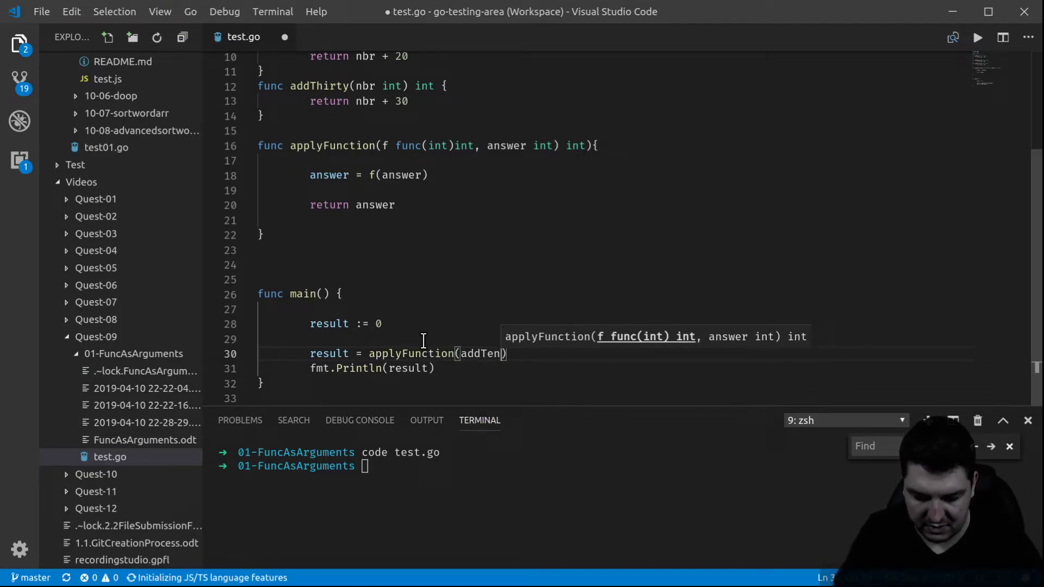
pyautogui.write(',')
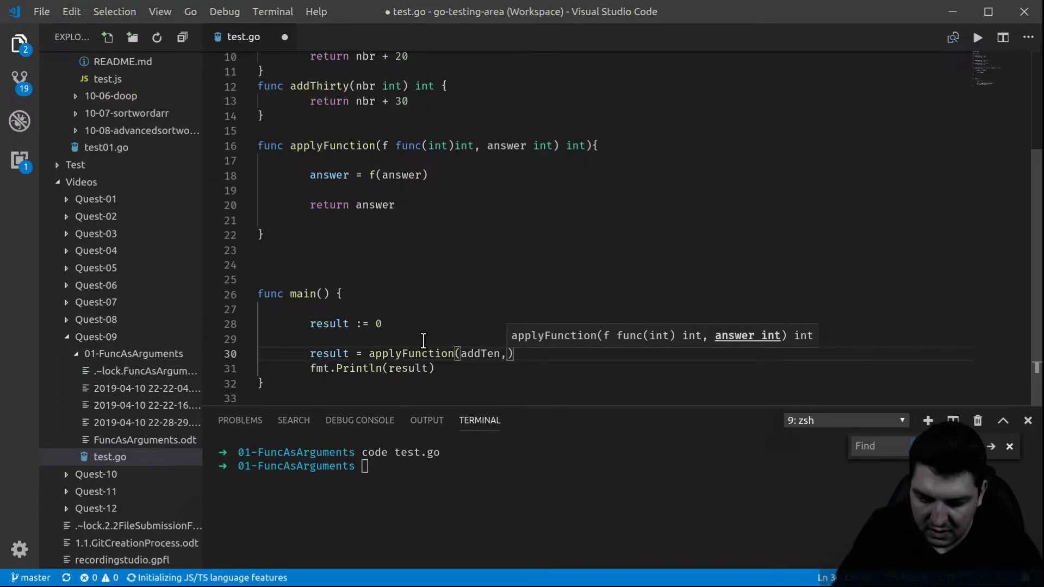
pyautogui.write('result')
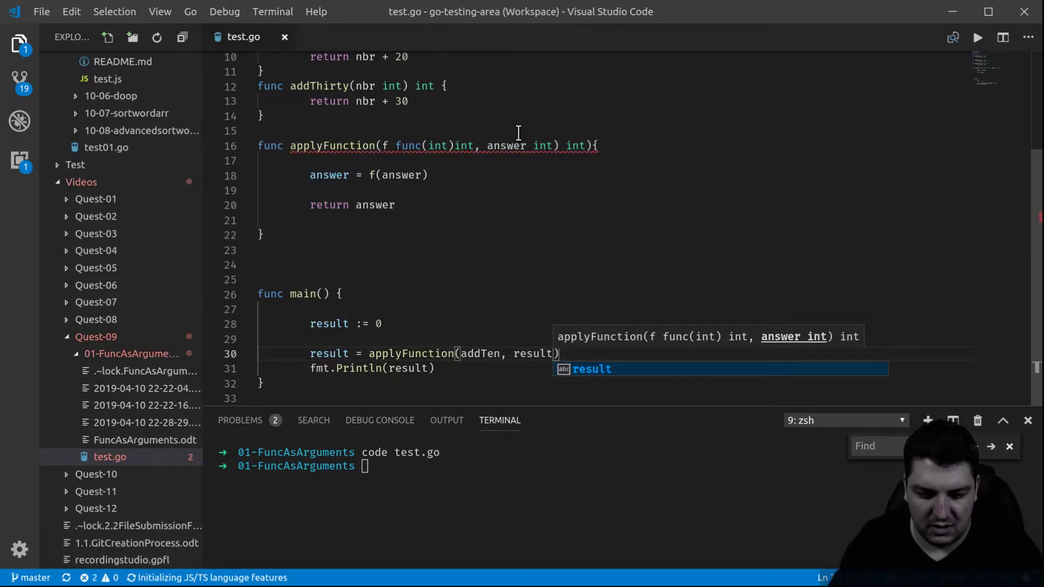
pyautogui.moveTo(445, 145)
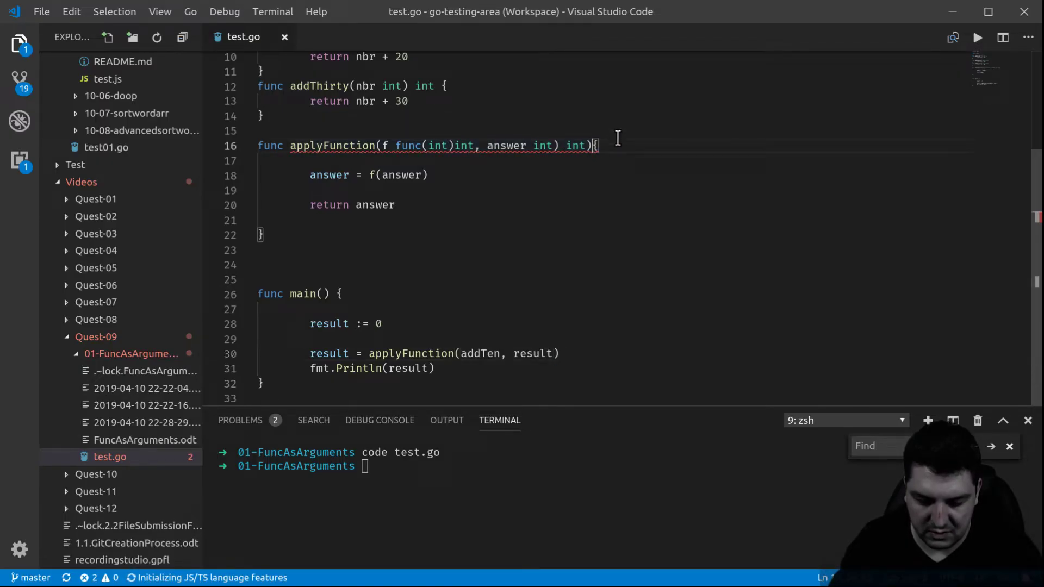
pyautogui.press('Enter')
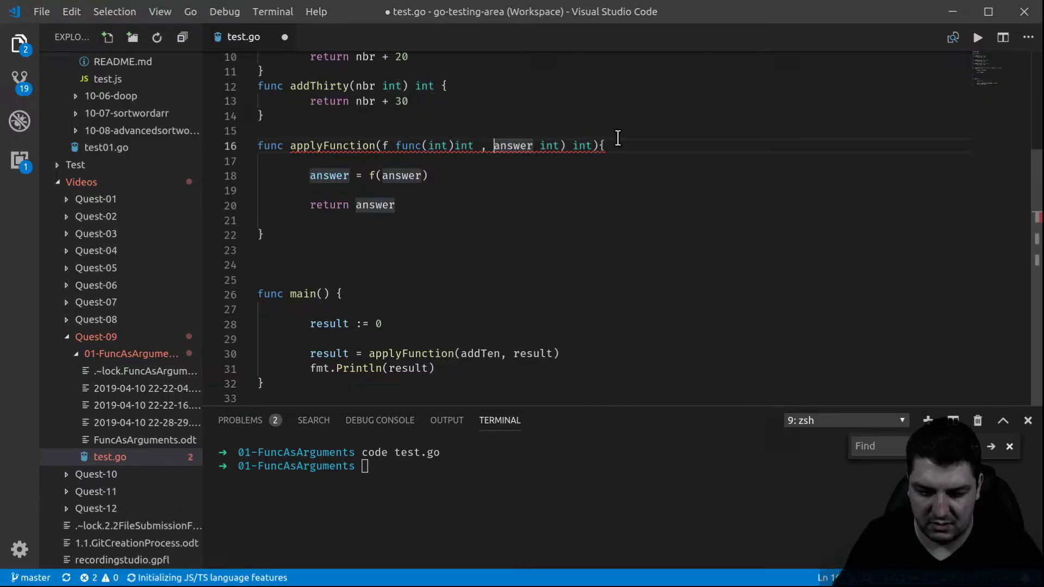
pyautogui.press('Backspace')
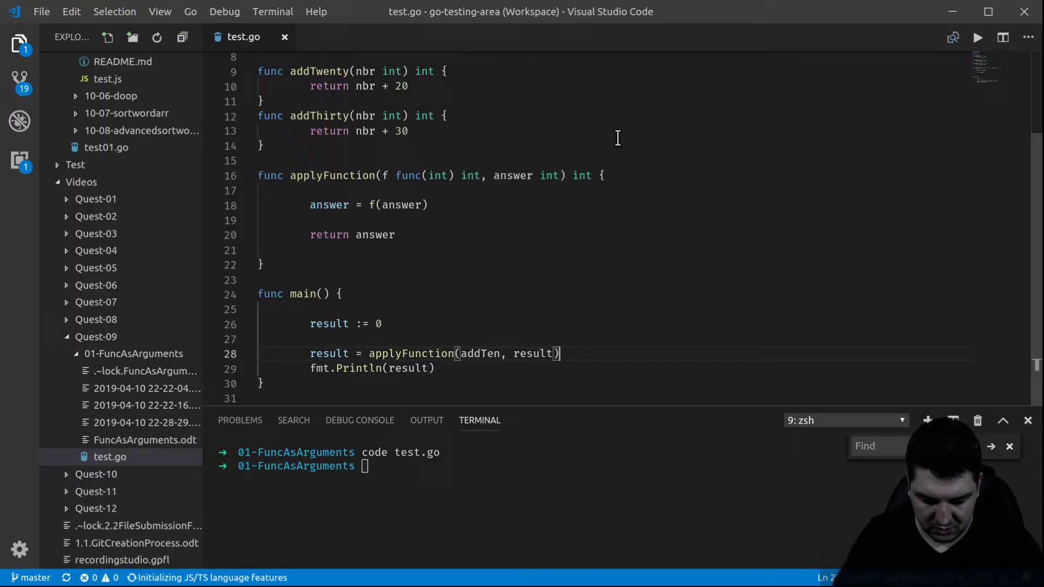
# Run go run test.go (prints 10), switch the call to addTwenty, and rerun.
pyautogui.write('go run test.go')
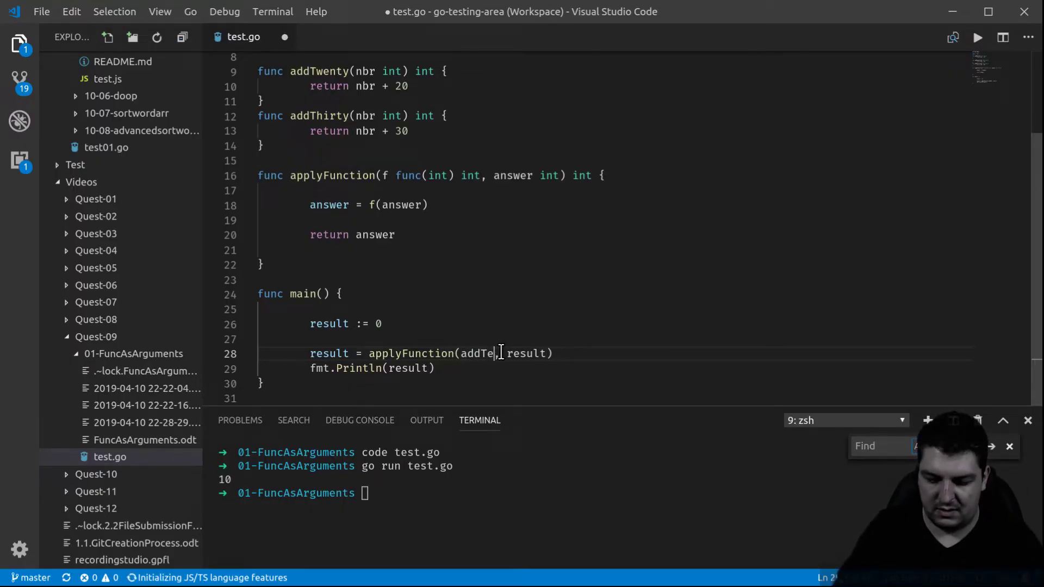
pyautogui.write('nty')
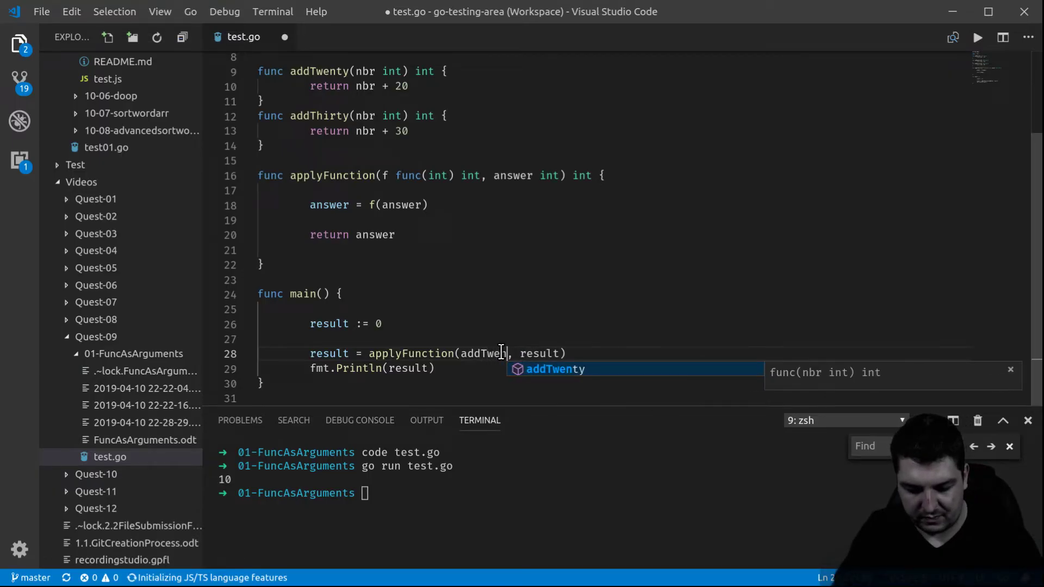
pyautogui.press('Tab')
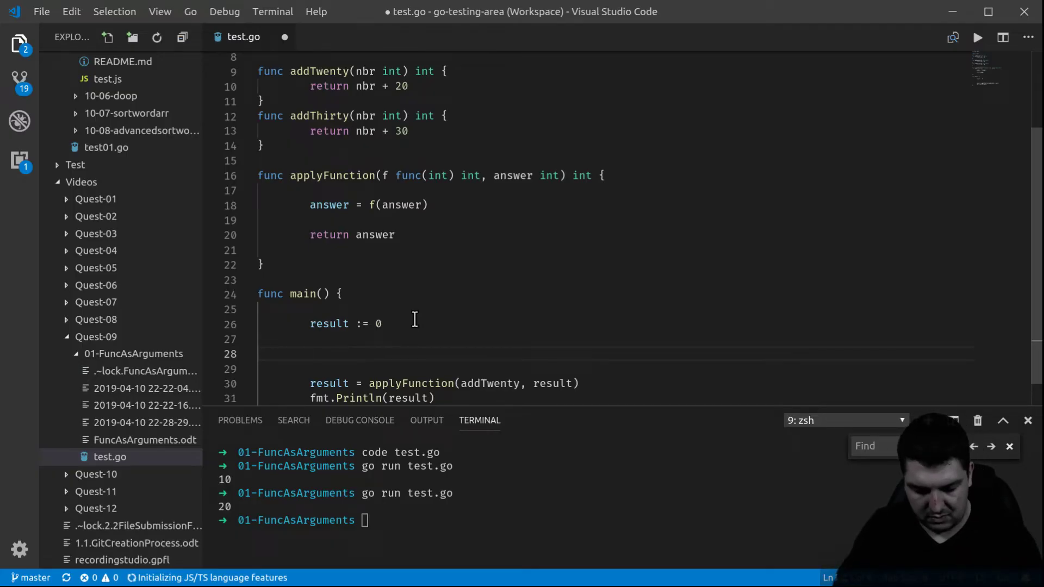
# Type arrayOfFunction := []func(int) int{addTen, addTwenty, addThirty} in main.
pyautogui.write('array')
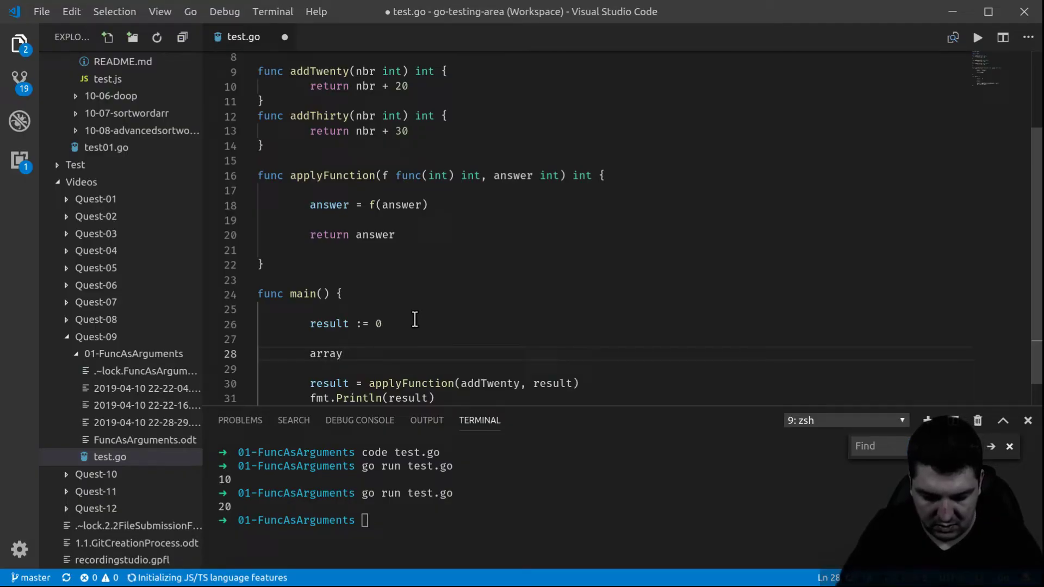
pyautogui.write('OfFuncti')
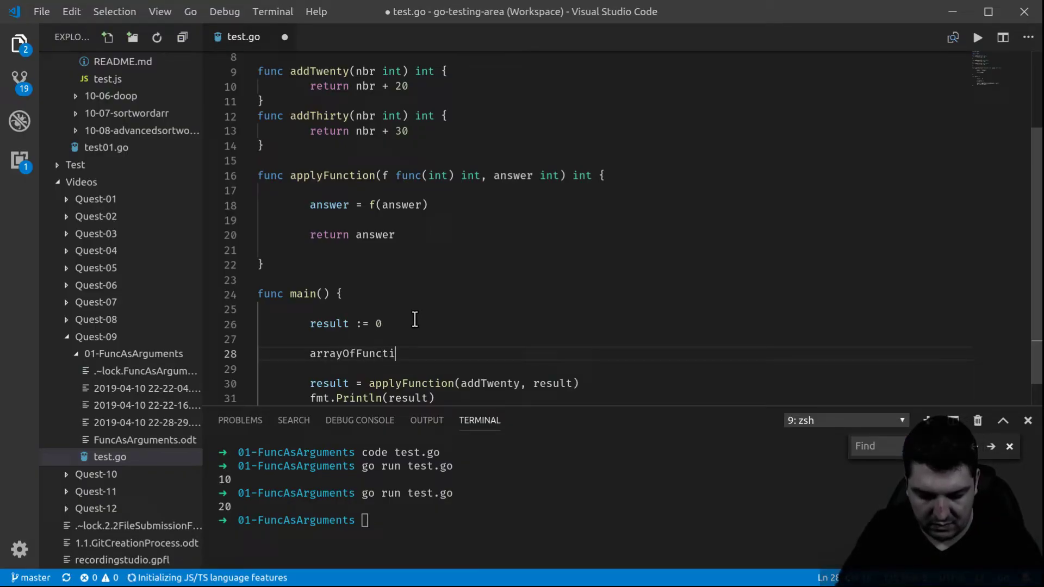
pyautogui.write('on')
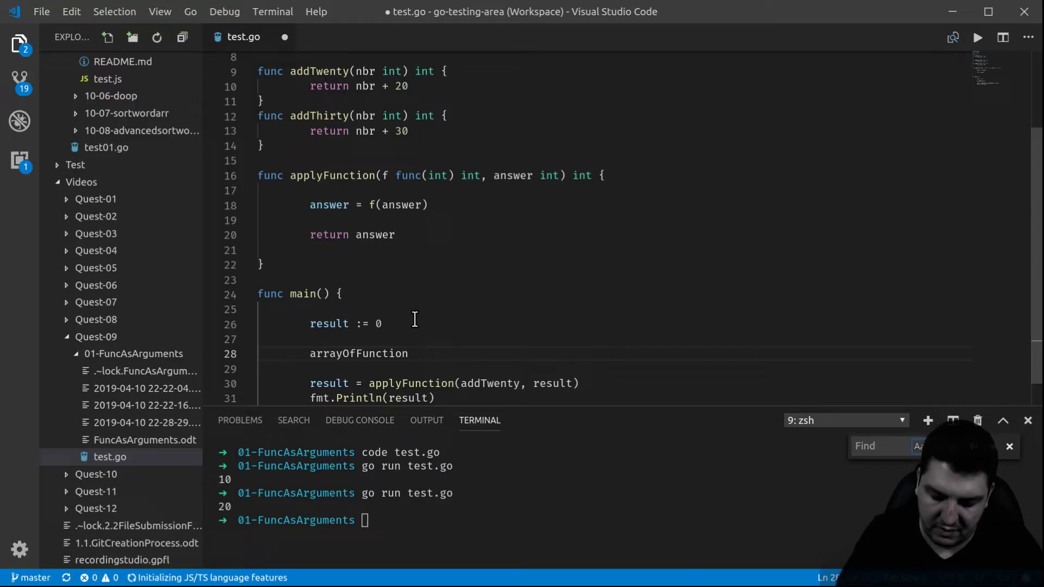
pyautogui.write(':=')
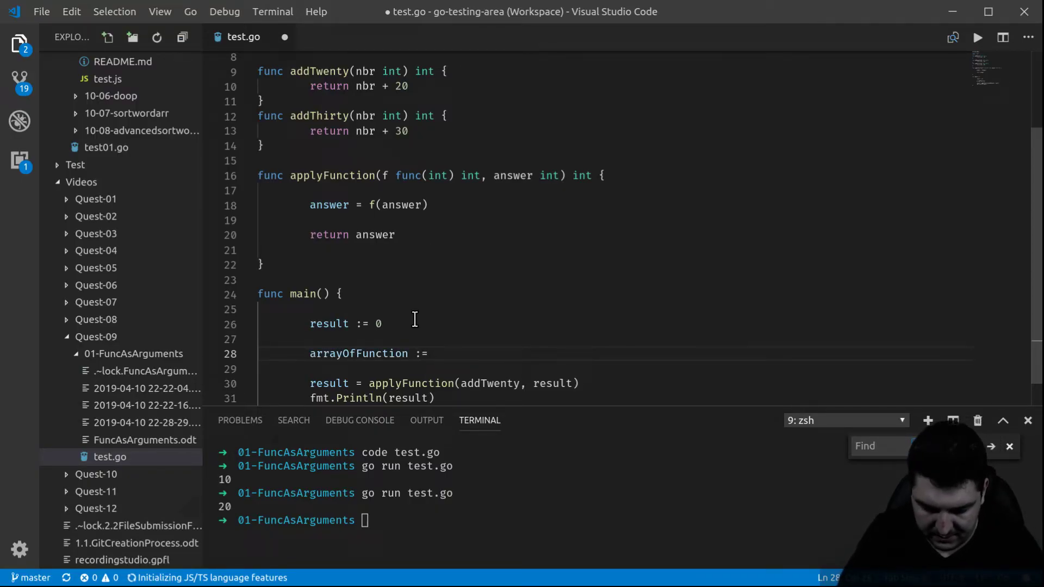
pyautogui.write('[]')
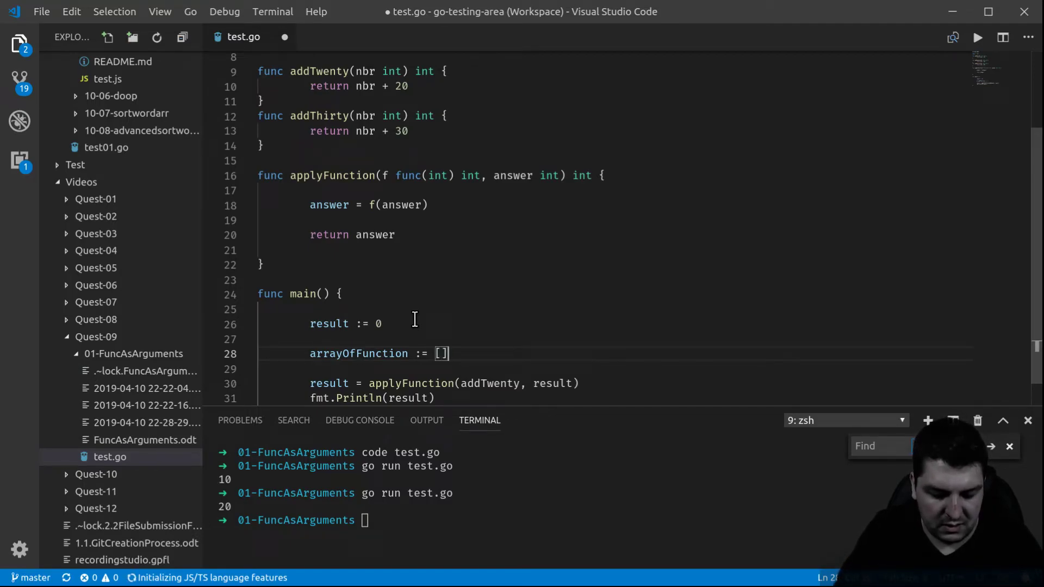
pyautogui.write('func(int')
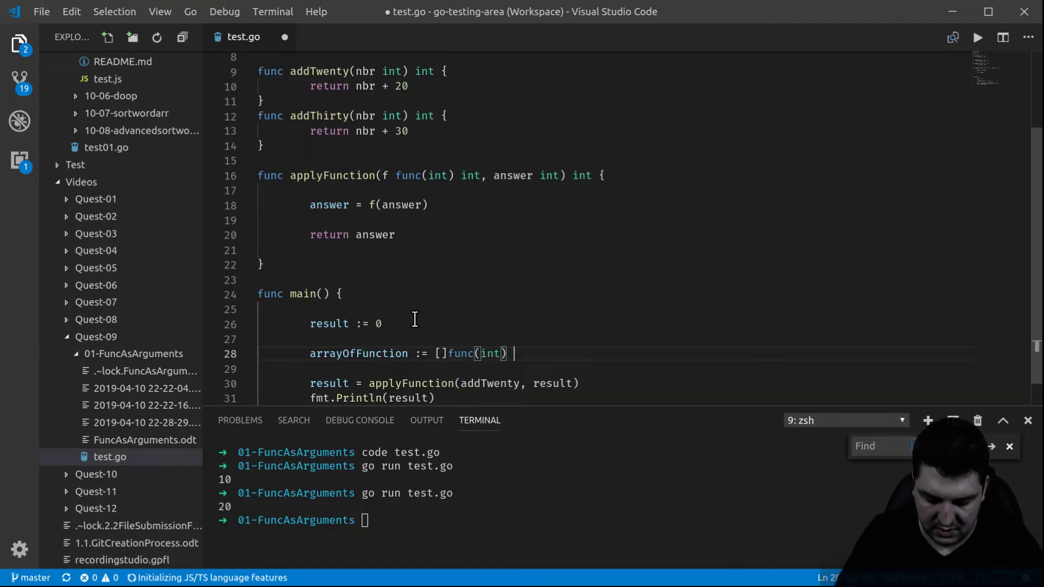
pyautogui.write('int')
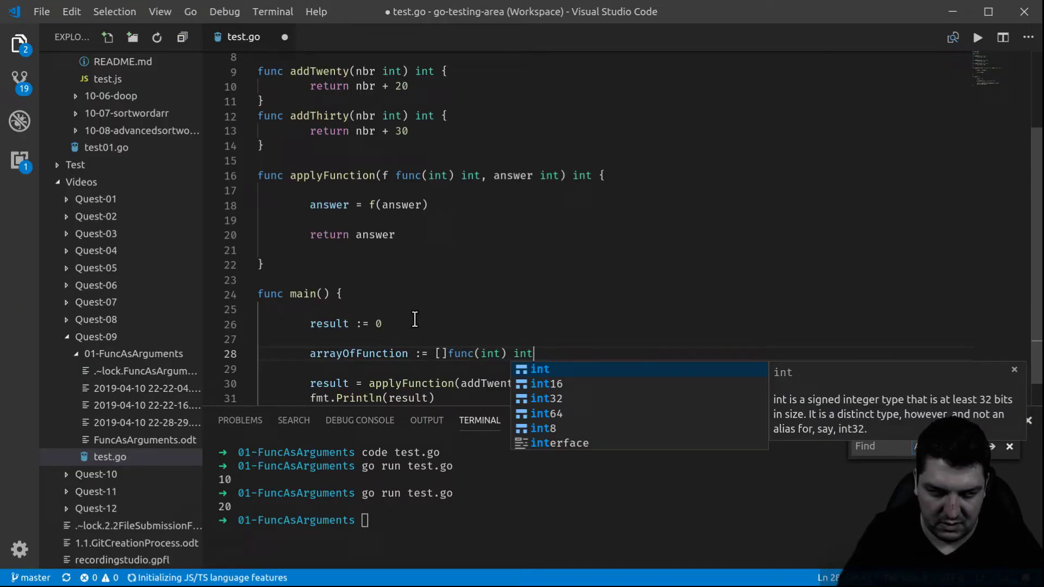
pyautogui.write('{a')
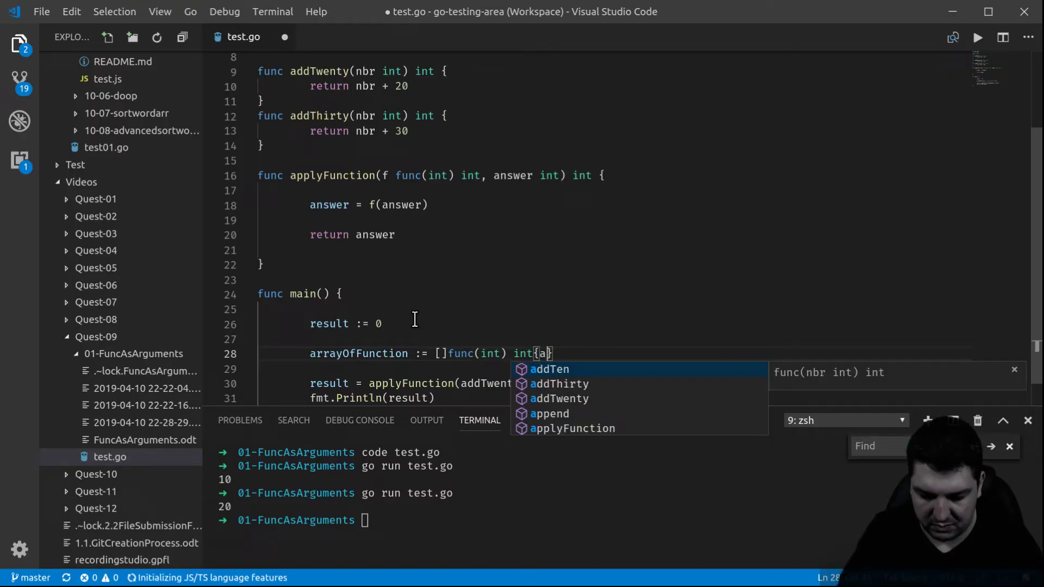
pyautogui.write('ddTen,addTwenty')
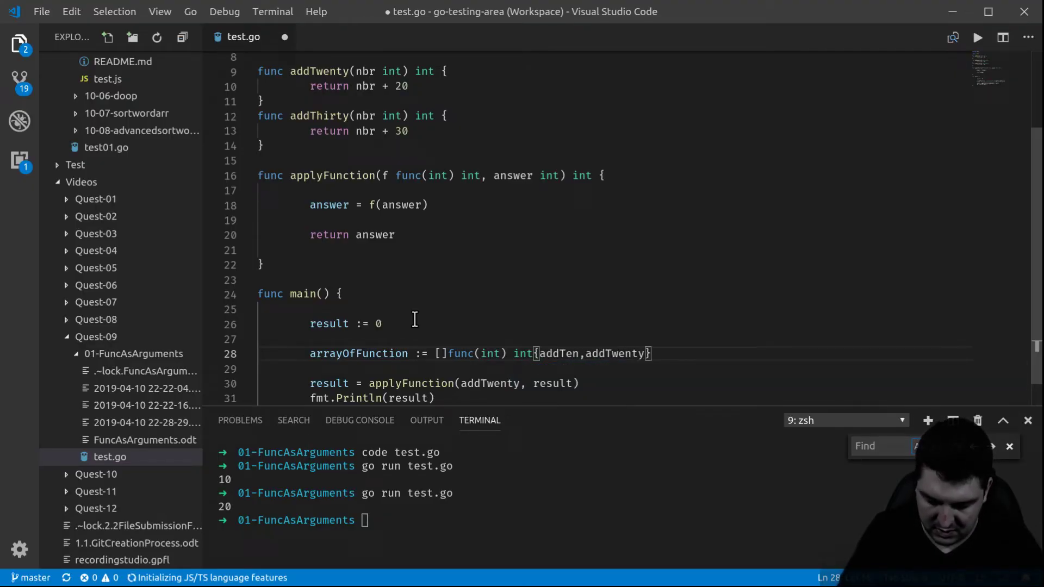
pyautogui.write(',ad')
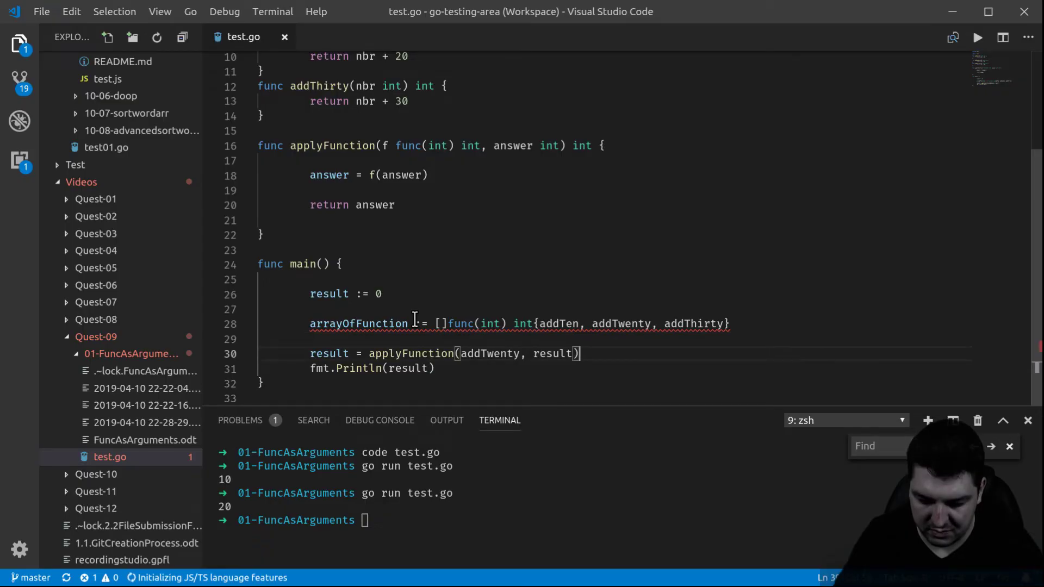
# Replace addTwenty with arrayOfFunction[1] in the applyFunction call and run, printing 20.
pyautogui.doubleClick(490, 354)
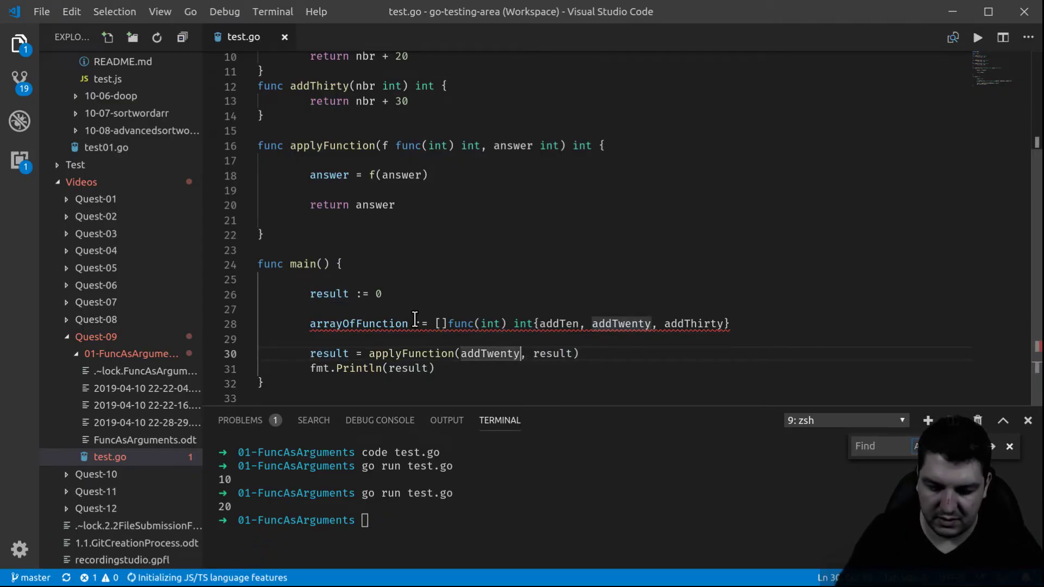
pyautogui.write('a')
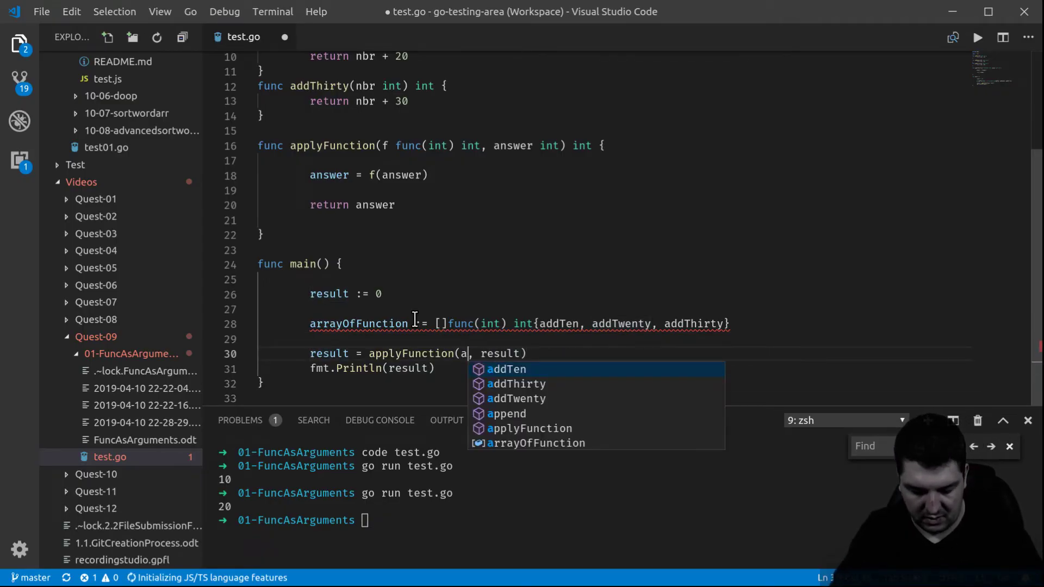
pyautogui.press('Tab')
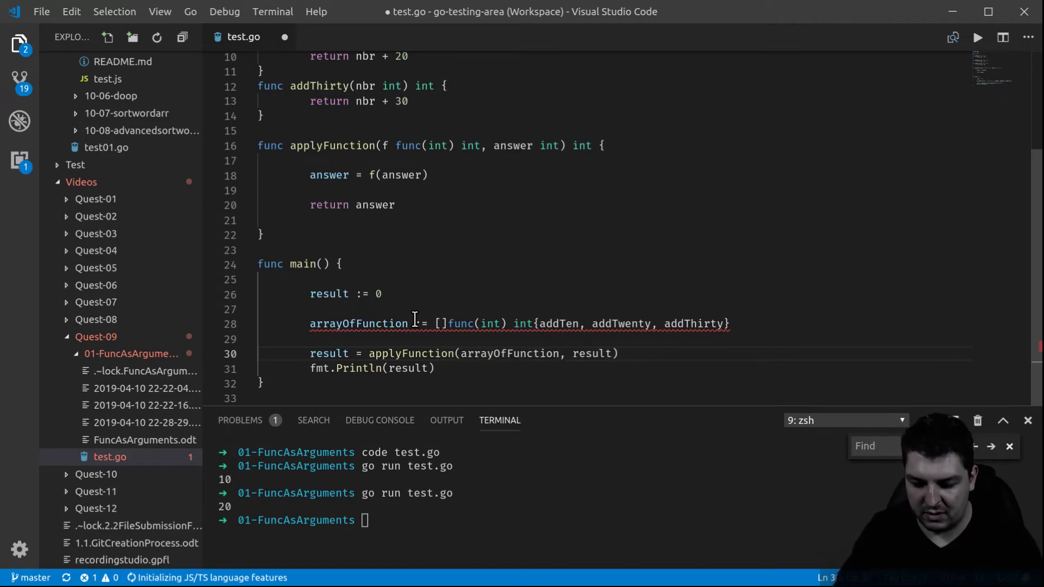
pyautogui.write('[]')
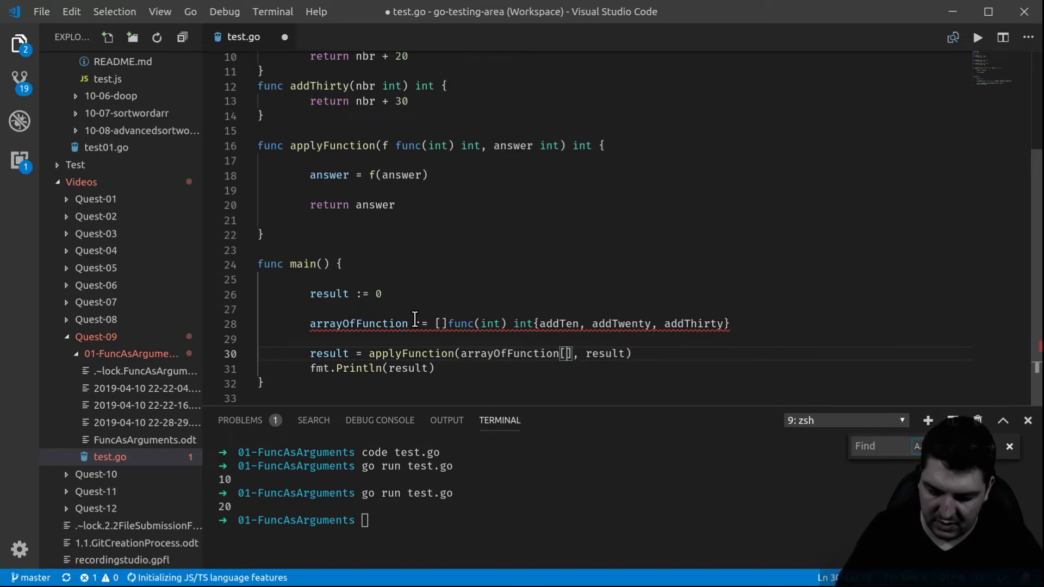
pyautogui.write('0')
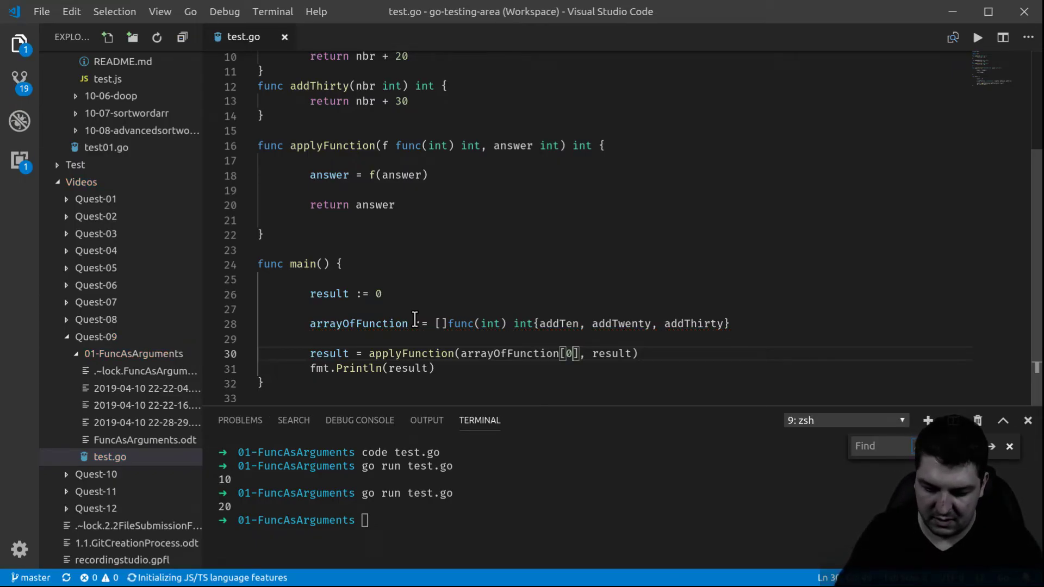
pyautogui.write('2')
pyautogui.click(631, 520)
pyautogui.write('go run test.go')
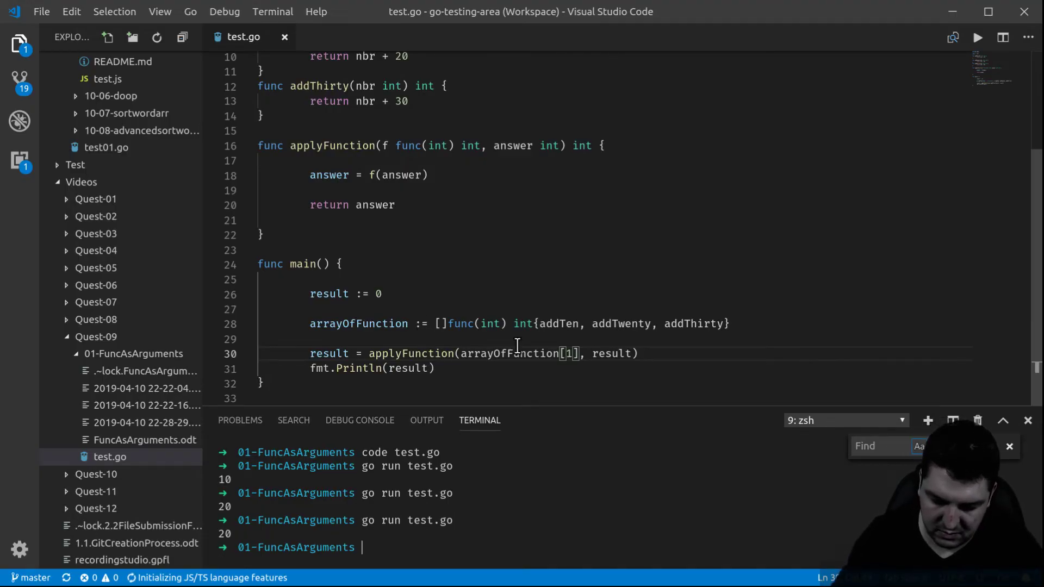
# Change arrayOfFunction's index to 3, see the out-of-range panic, then set it to 2 and save.
pyautogui.press('Backspace')
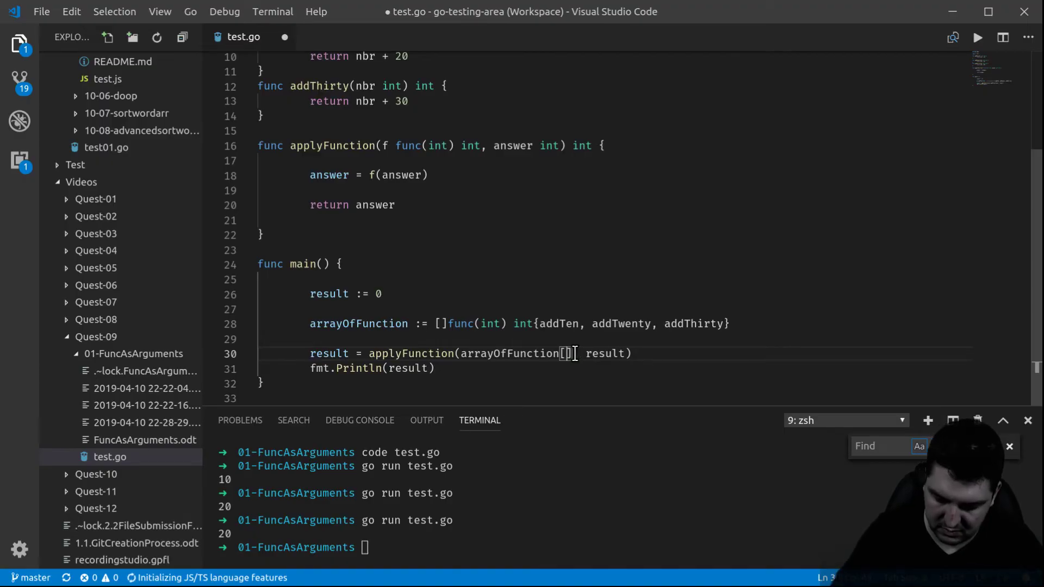
pyautogui.write('3')
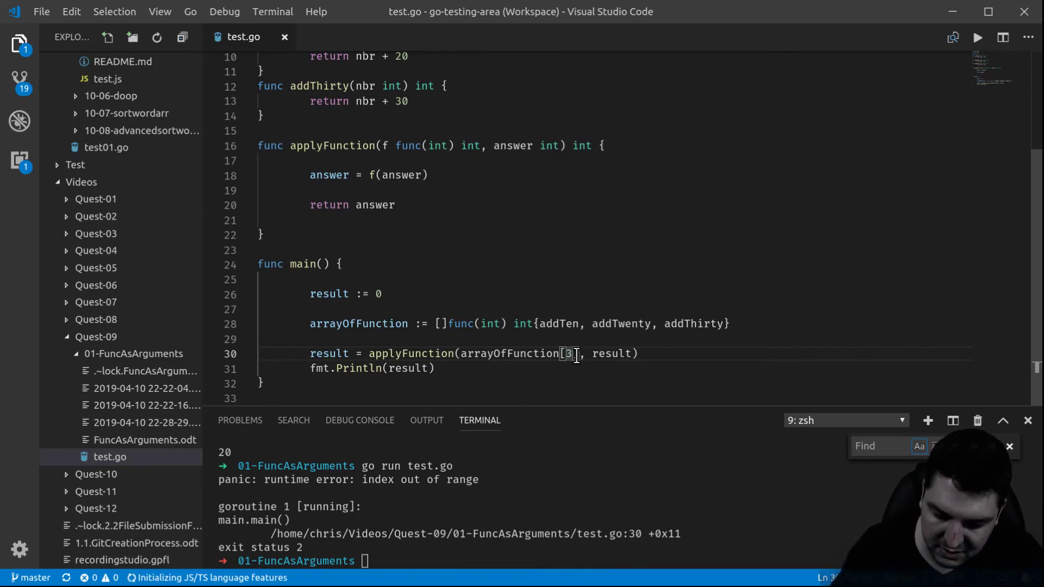
pyautogui.write('2')
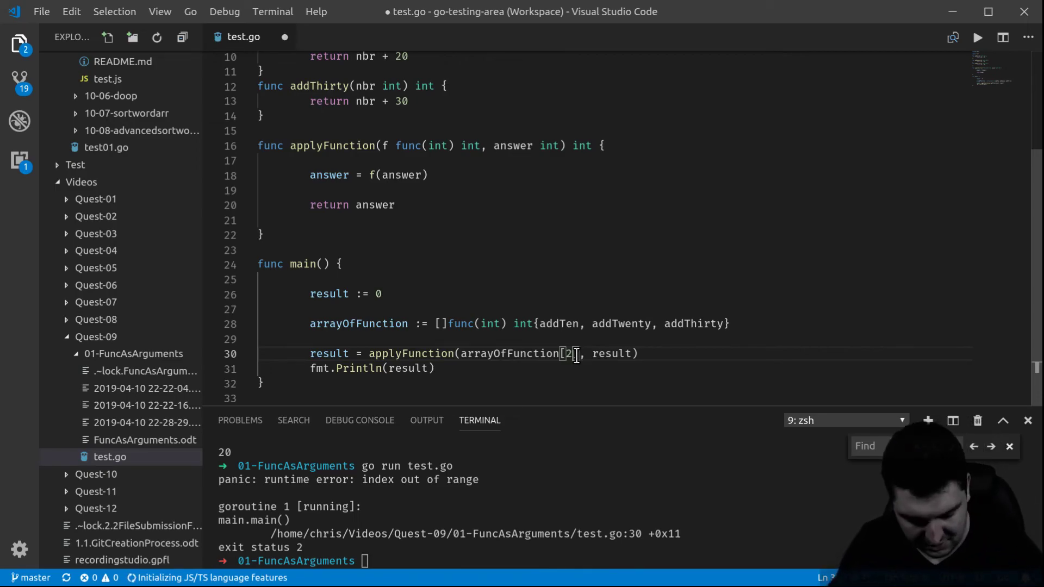
pyautogui.press('ctrl+s')
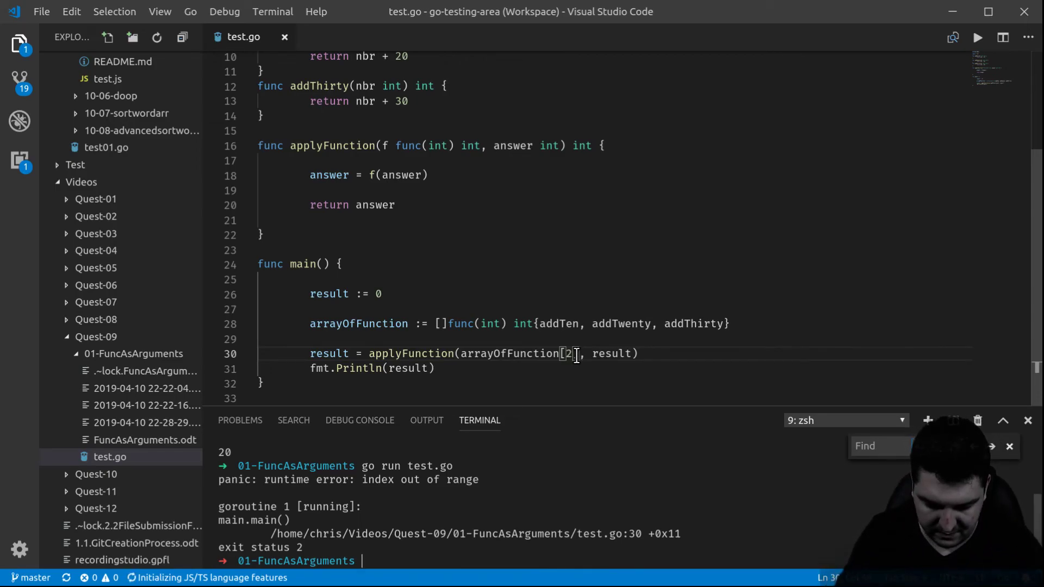